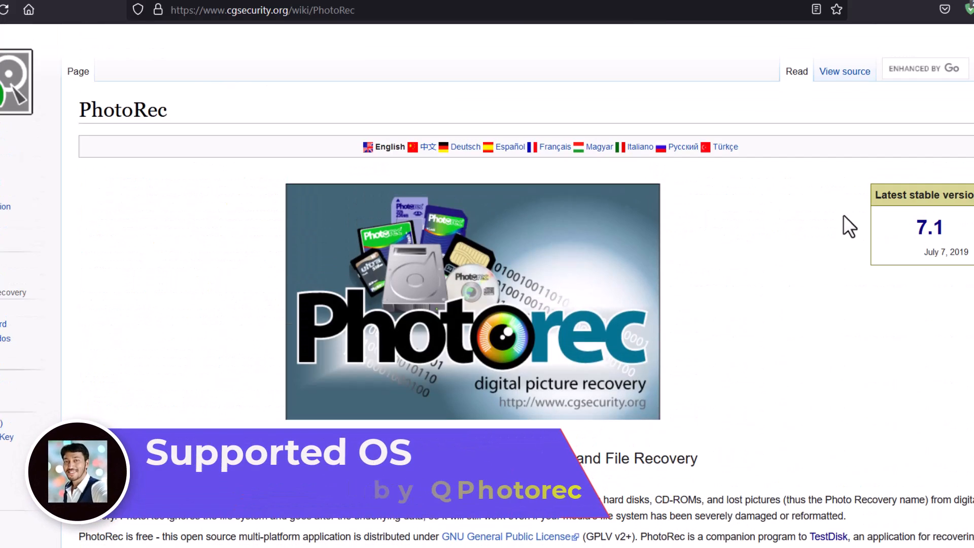
mouse_move(750, 290)
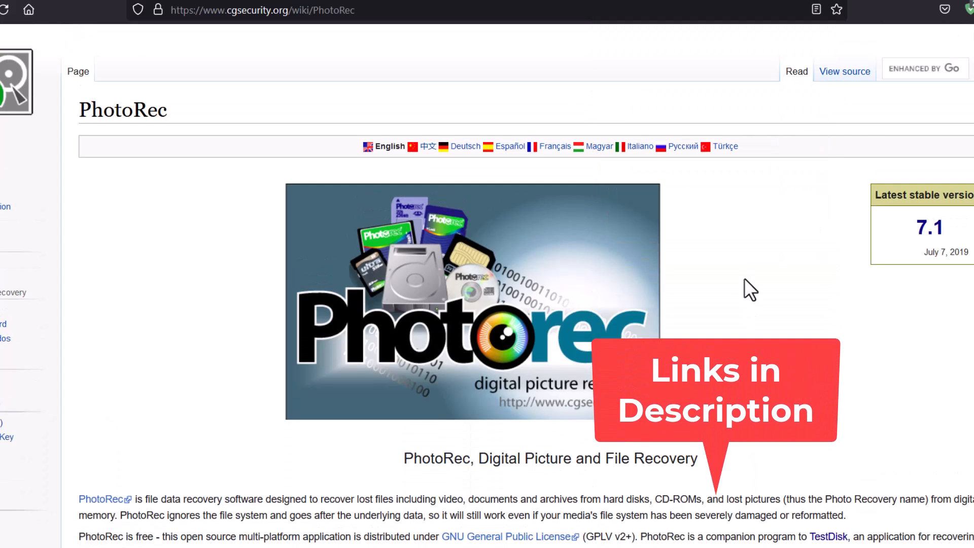
Step: Scroll down the TestDisk Download page to the 7.2-WIP beta links for each operating system
scroll("down", 3)
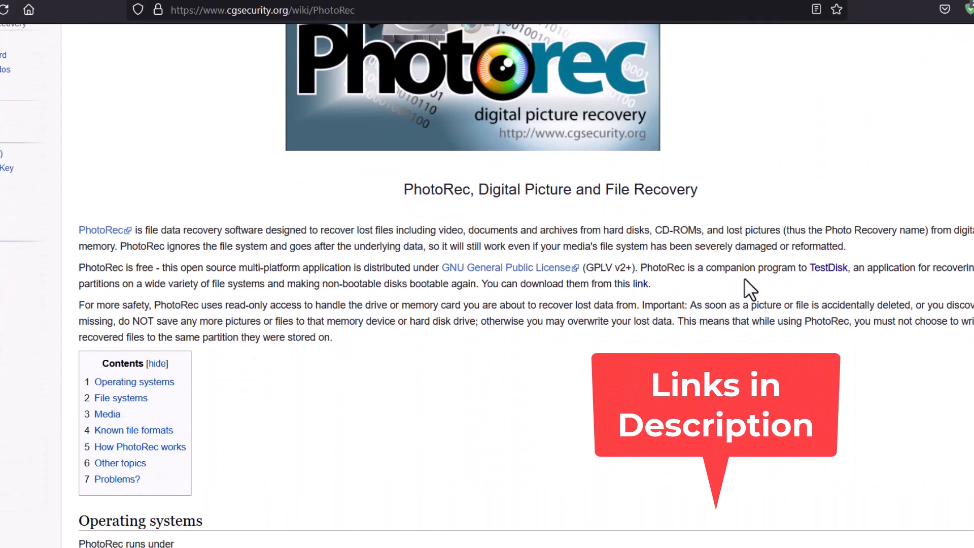
scroll("down", 3)
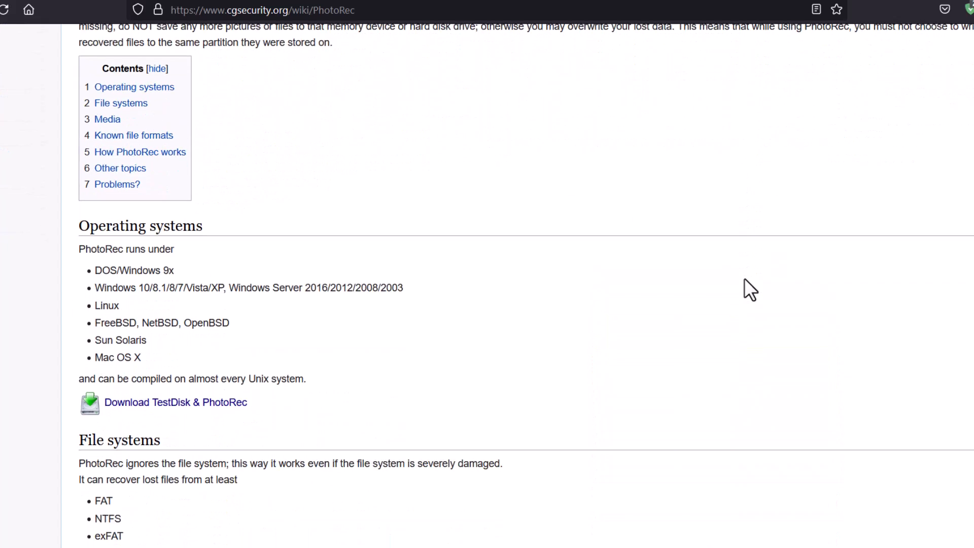
scroll("down", 3)
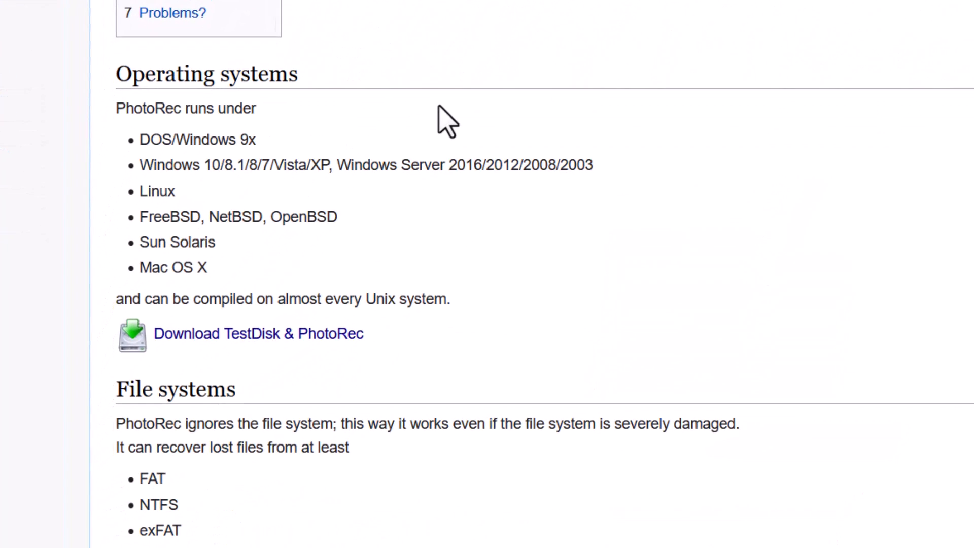
mouse_move(347, 167)
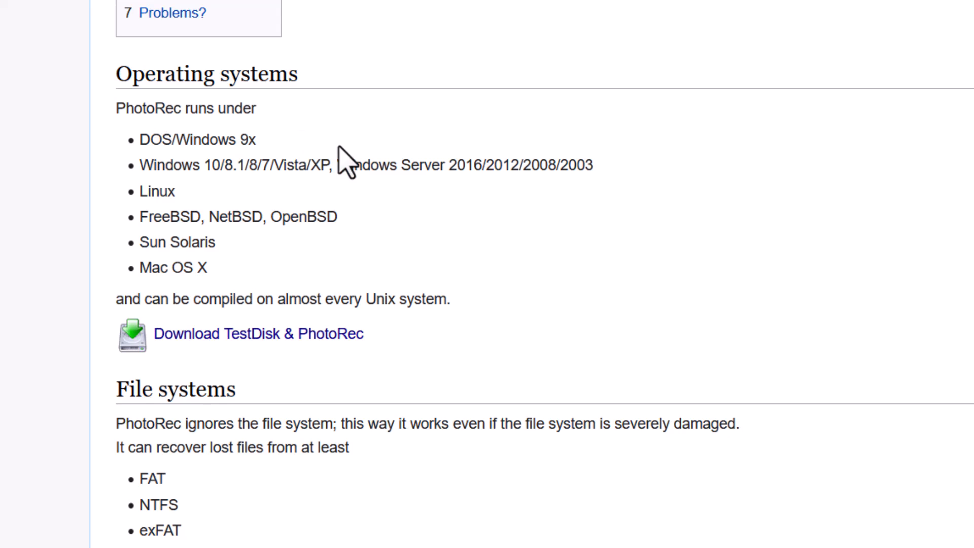
mouse_move(128, 205)
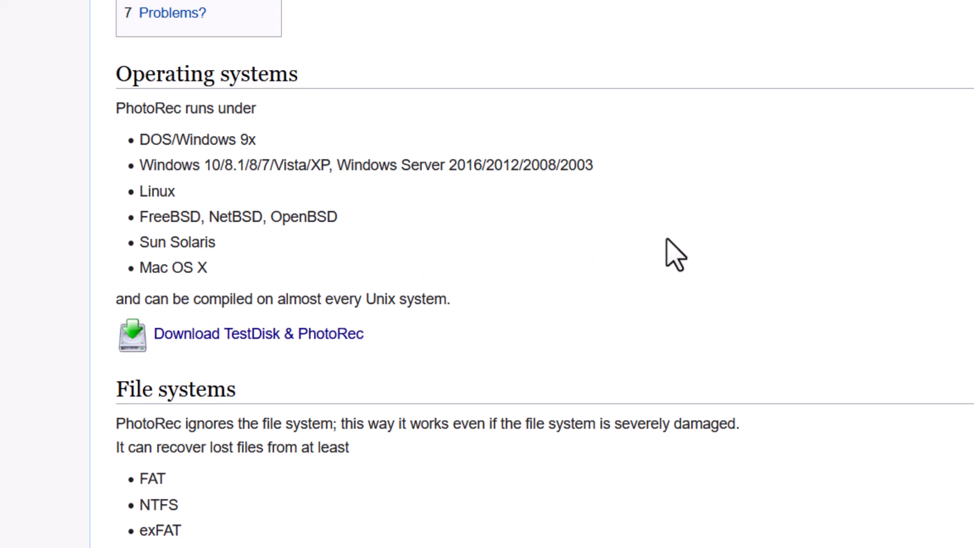
scroll("down", 3)
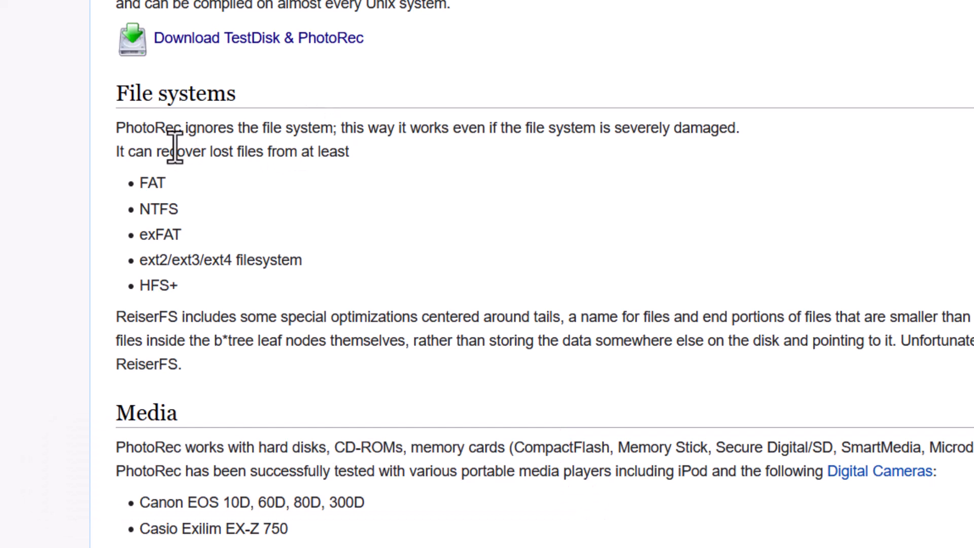
mouse_move(239, 259)
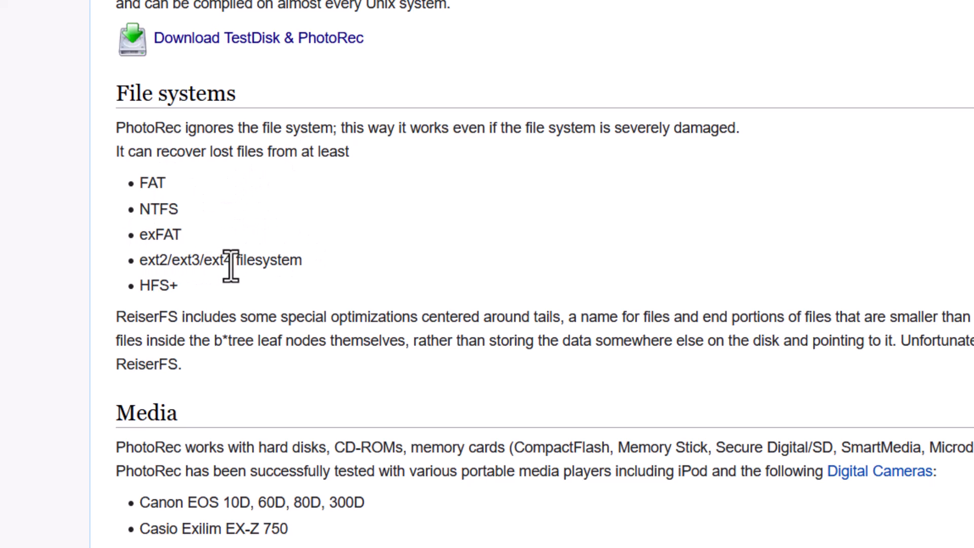
mouse_move(535, 241)
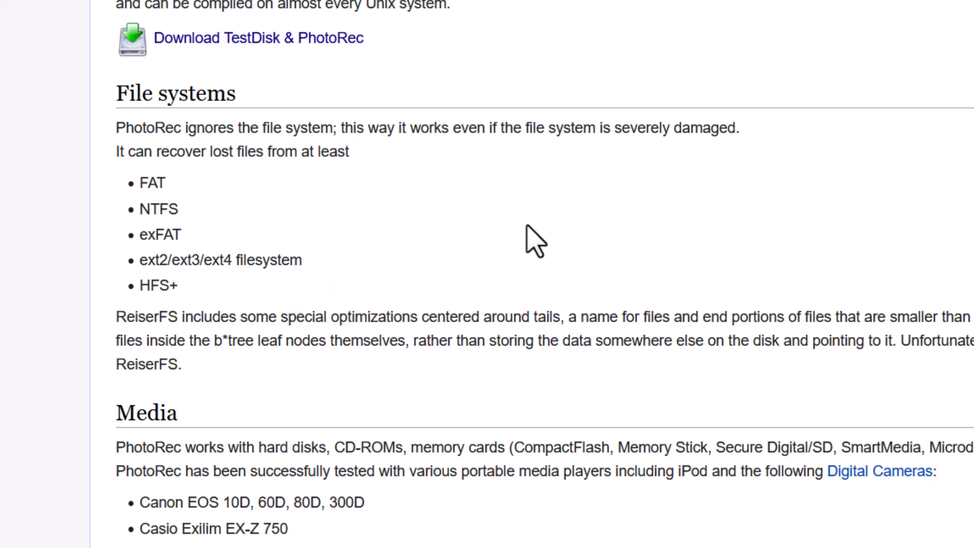
scroll("down", 3)
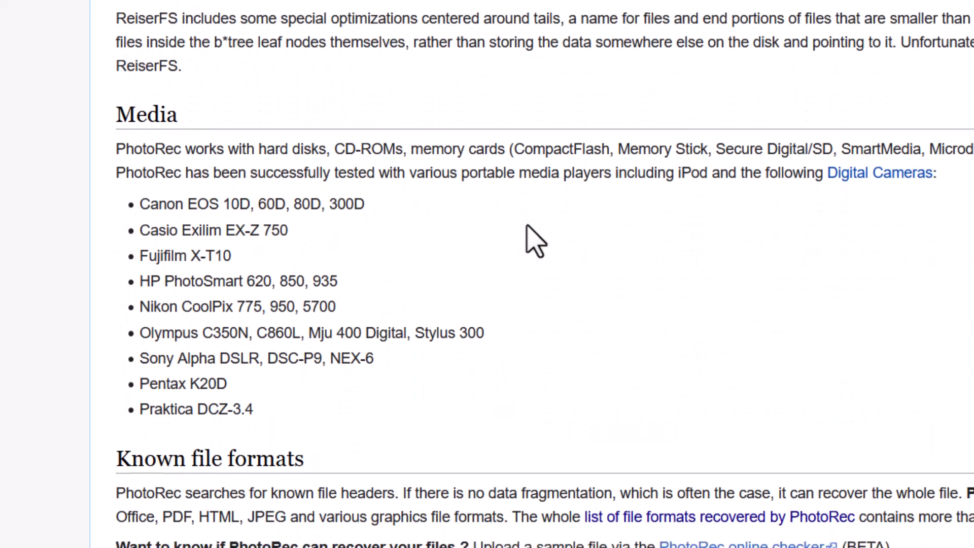
scroll("down", 3)
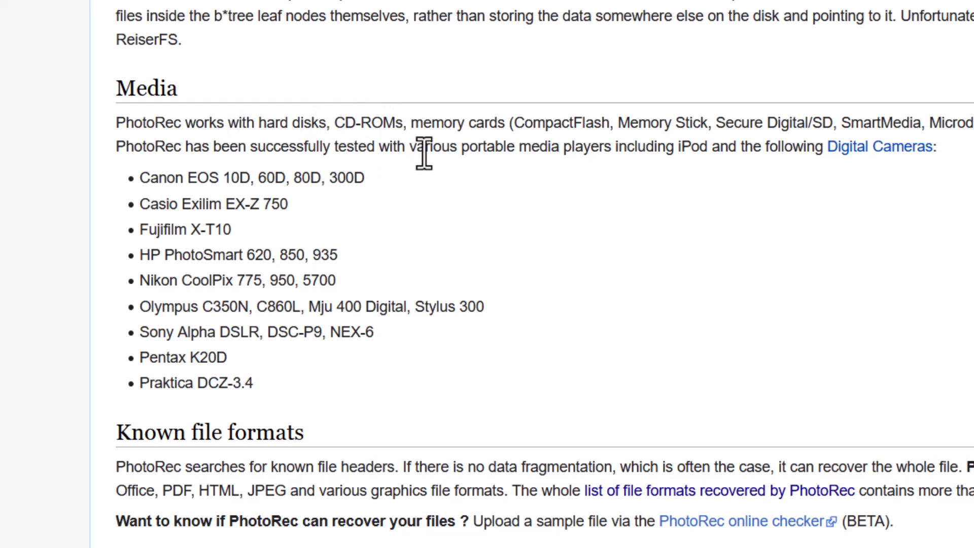
mouse_move(629, 131)
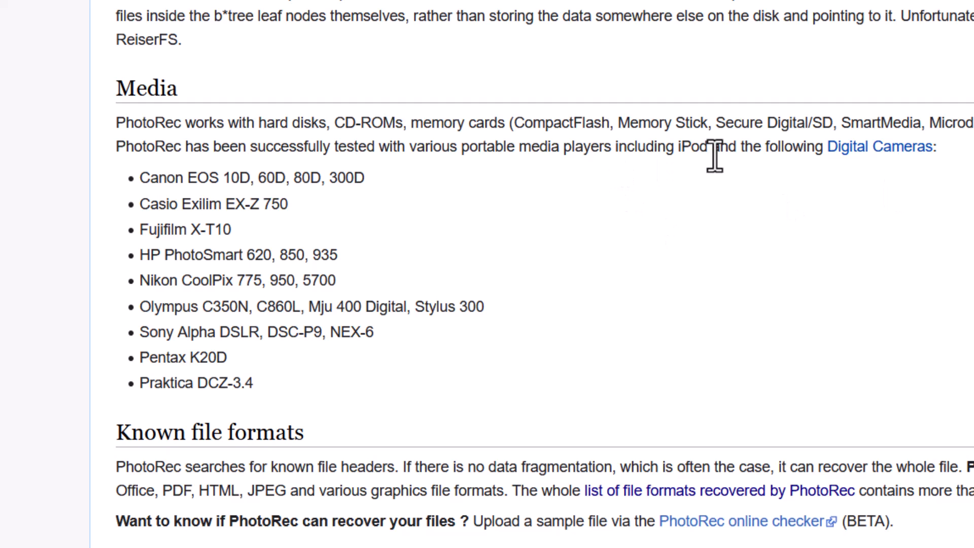
mouse_move(807, 149)
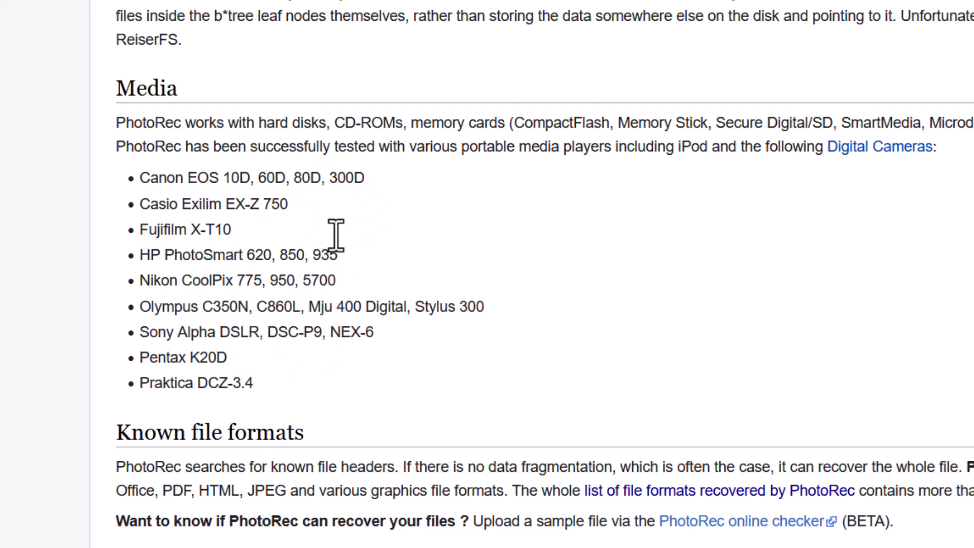
mouse_move(925, 307)
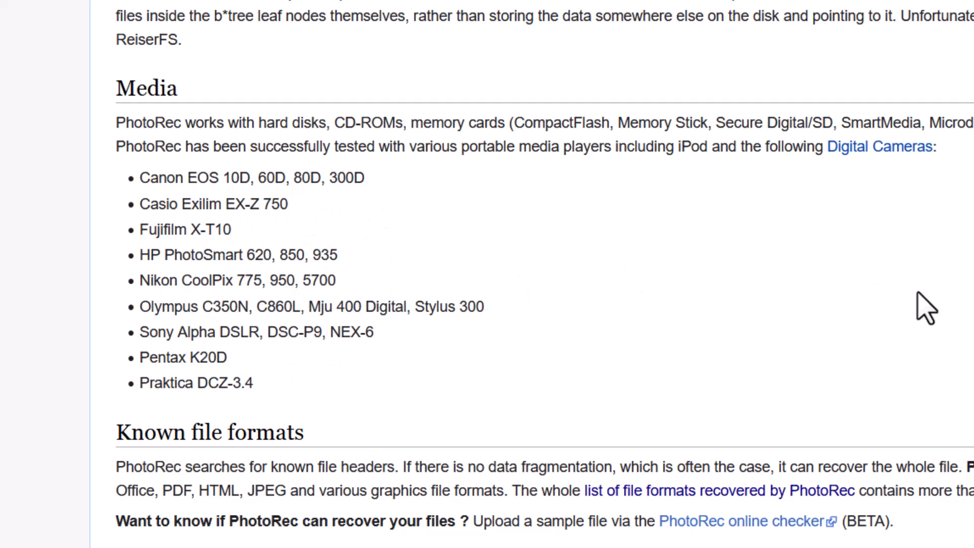
scroll("down", 3)
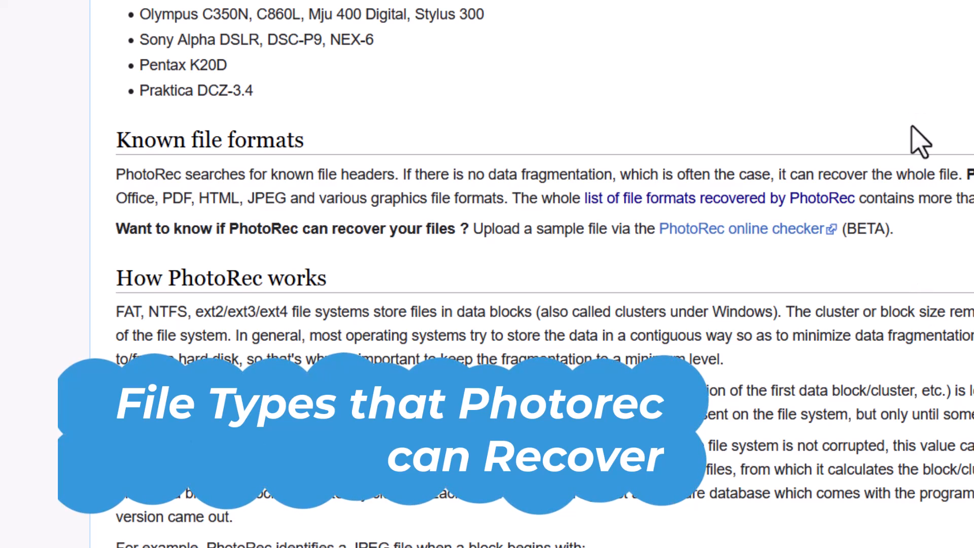
mouse_move(535, 143)
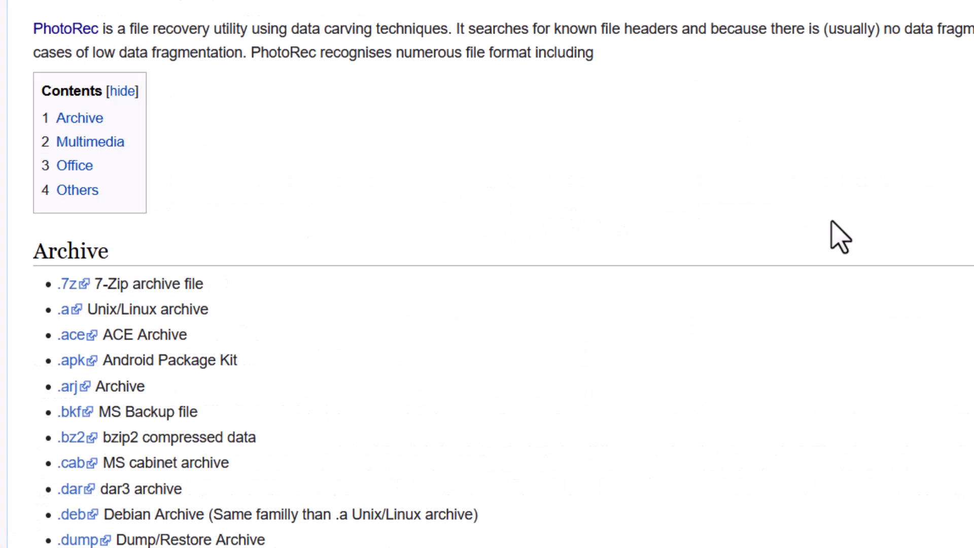
scroll("down", 3)
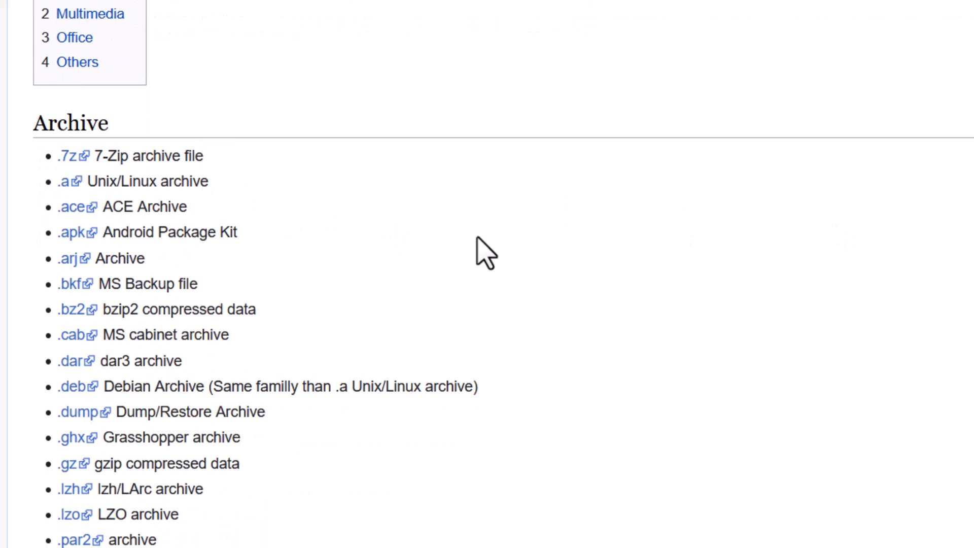
scroll("down", 3)
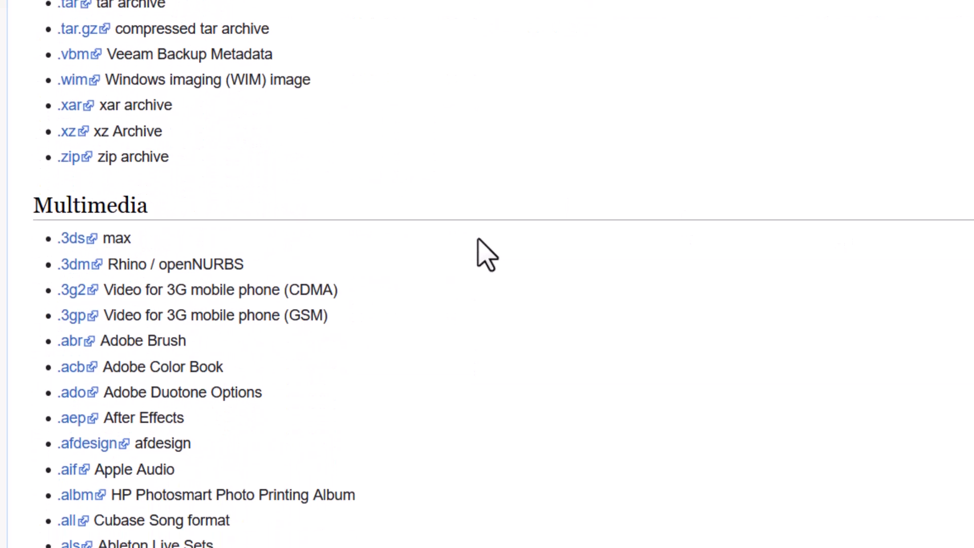
scroll("down", 3)
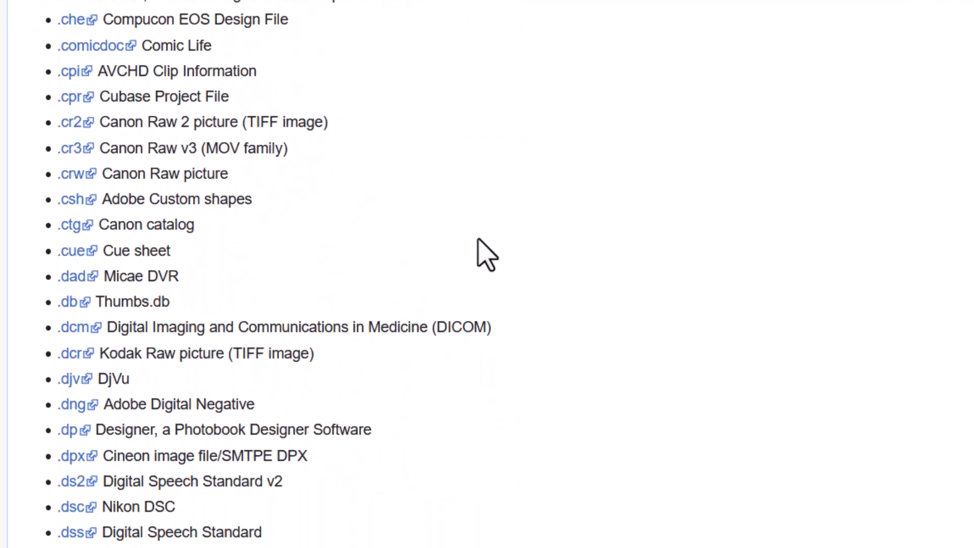
scroll("down", 3)
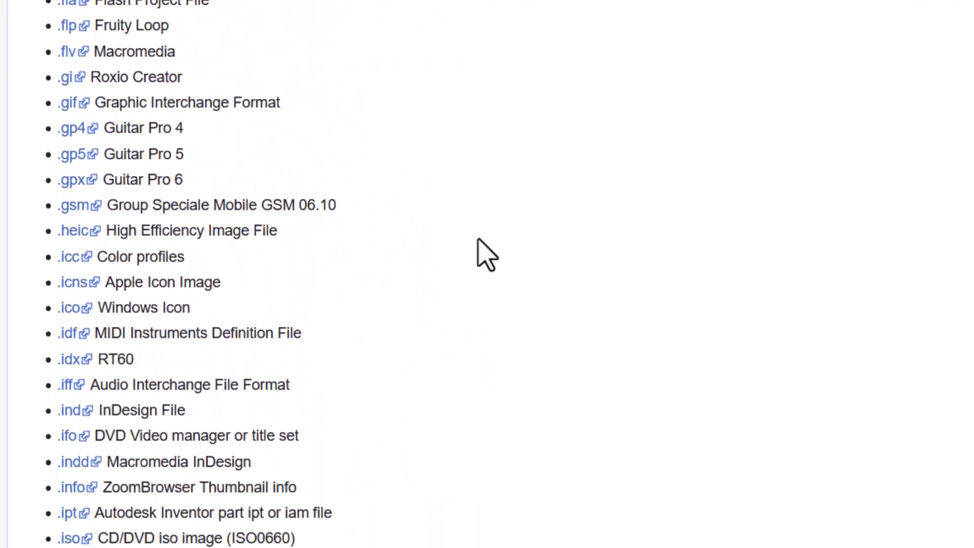
scroll("down", 3)
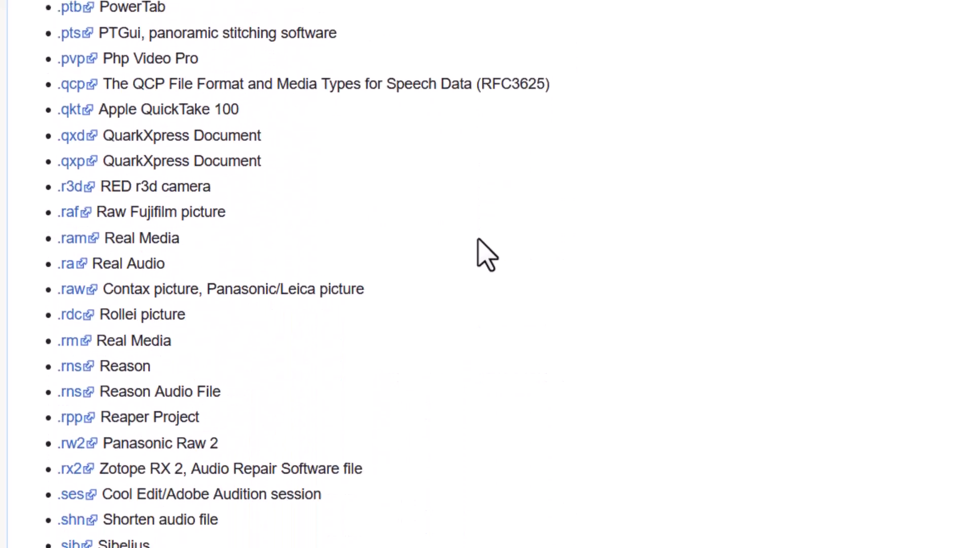
scroll("down", 3)
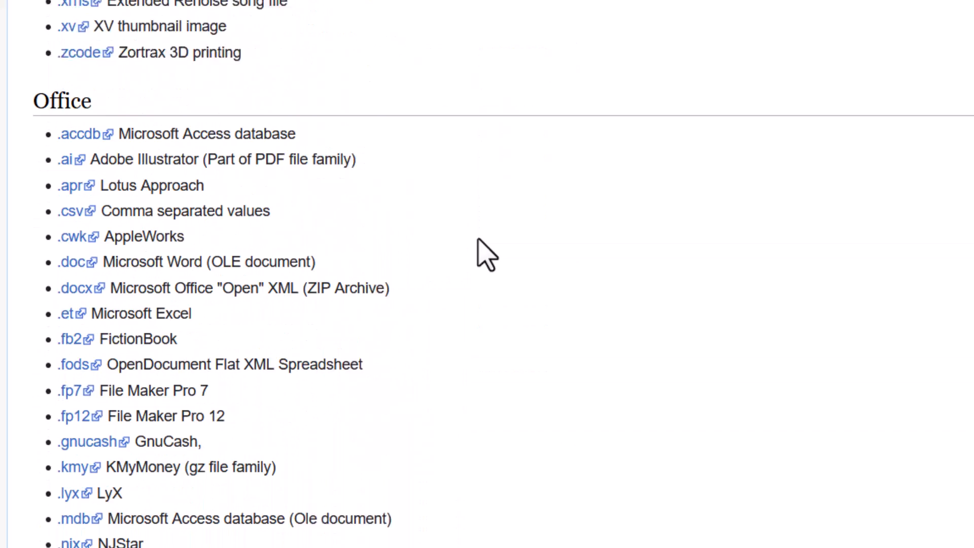
scroll("down", 3)
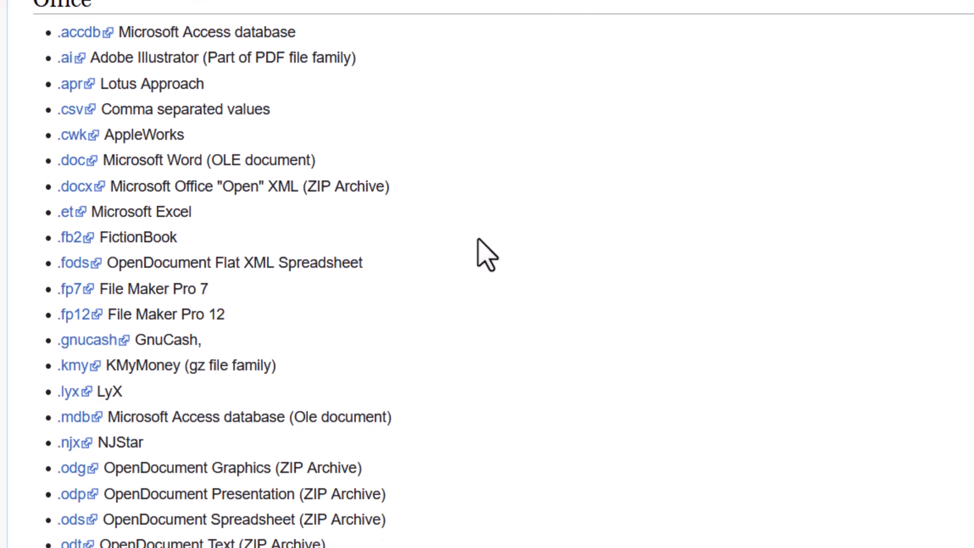
scroll("down", 3)
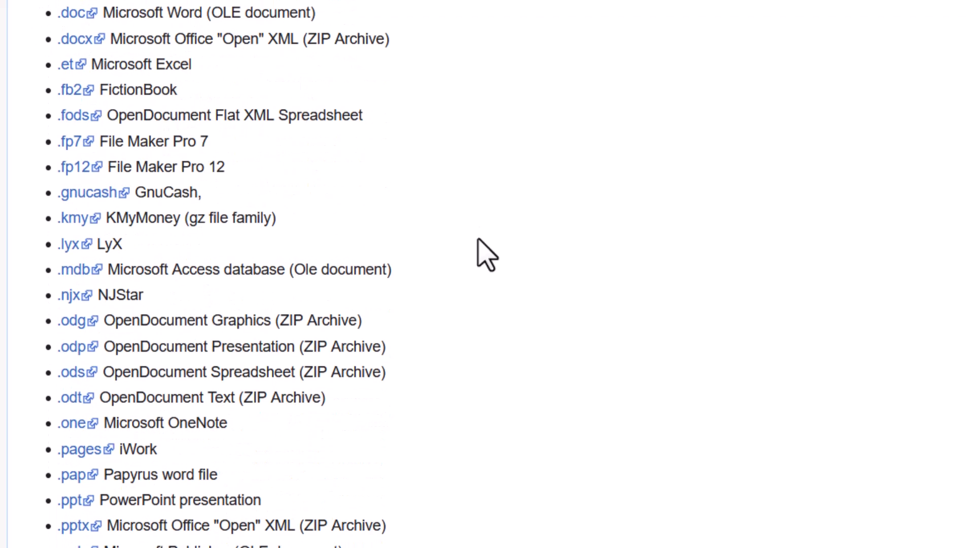
scroll("down", 3)
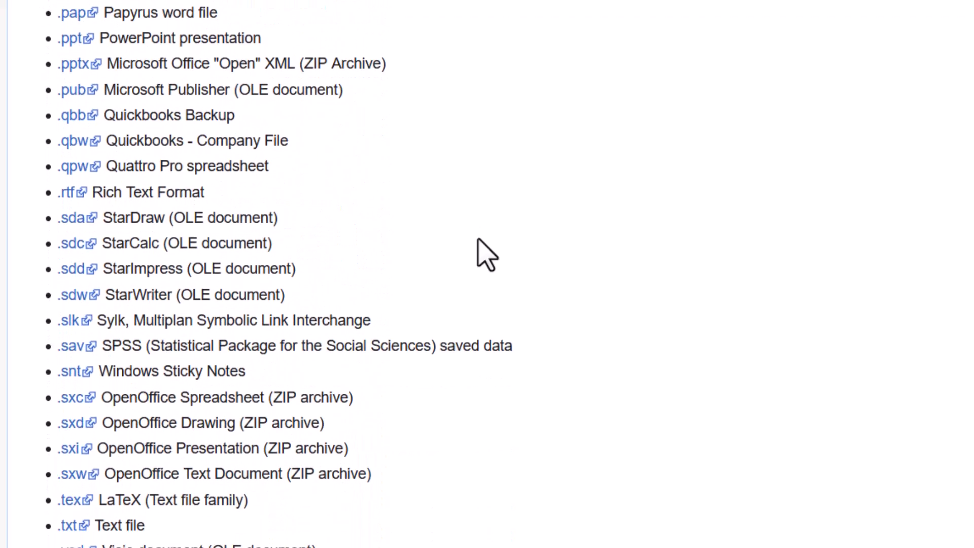
scroll("down", 3)
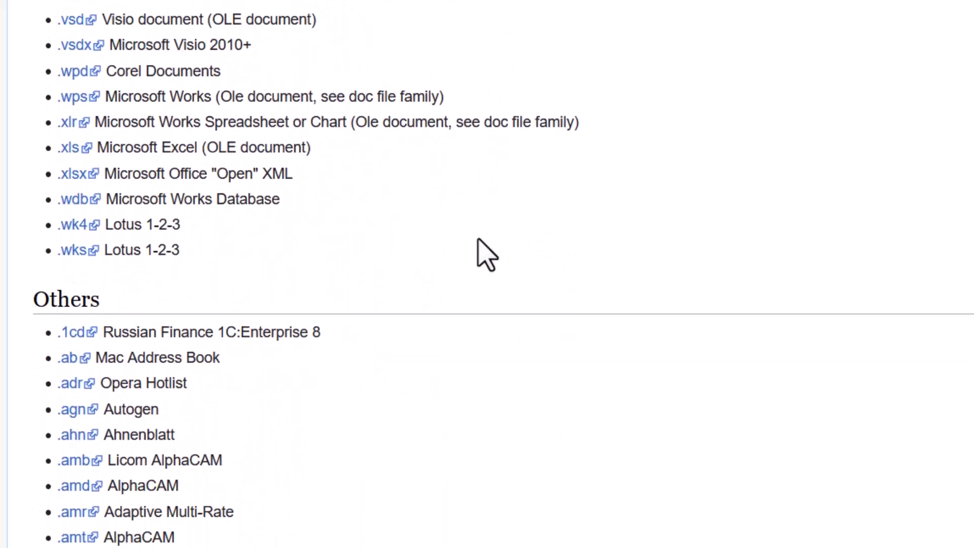
scroll("down", 3)
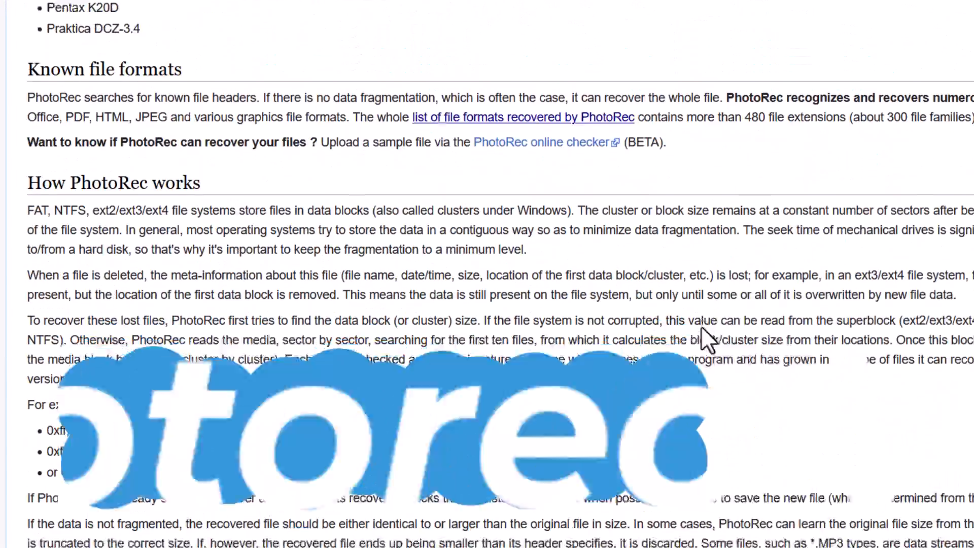
scroll("down", 3)
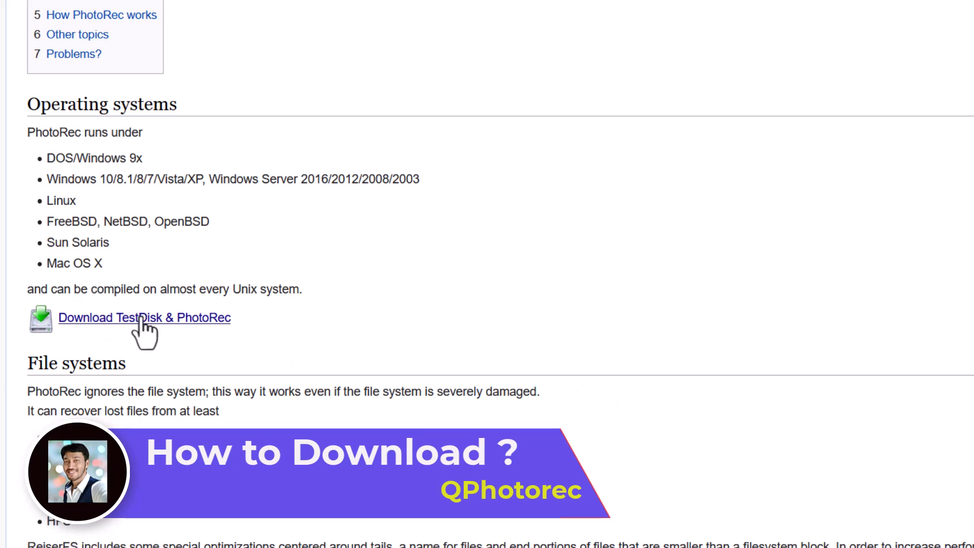
mouse_move(146, 317)
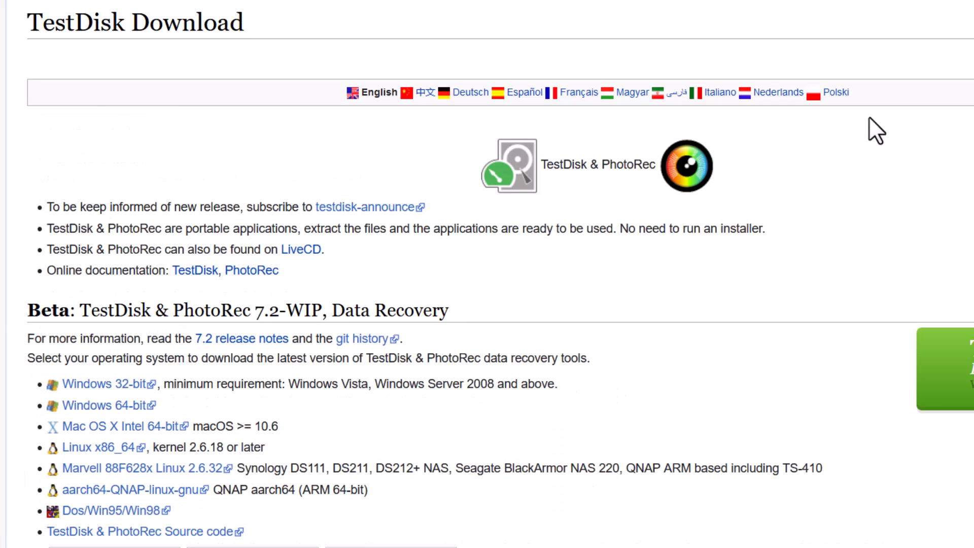
scroll("down", 3)
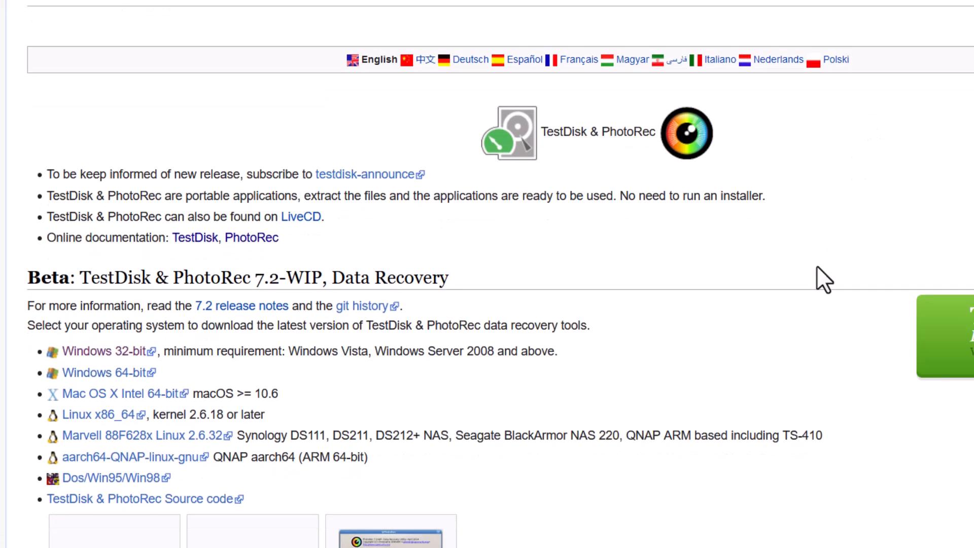
scroll("down", 3)
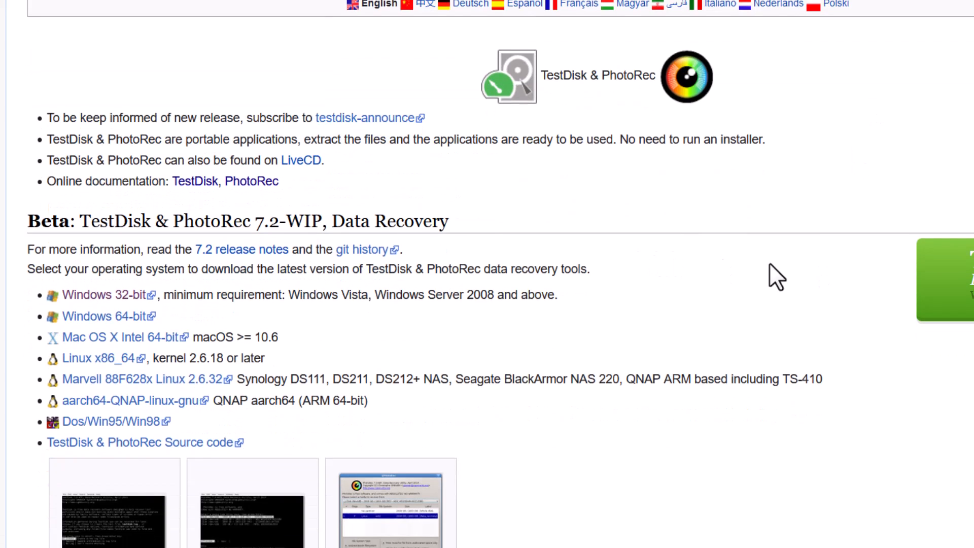
scroll("down", 3)
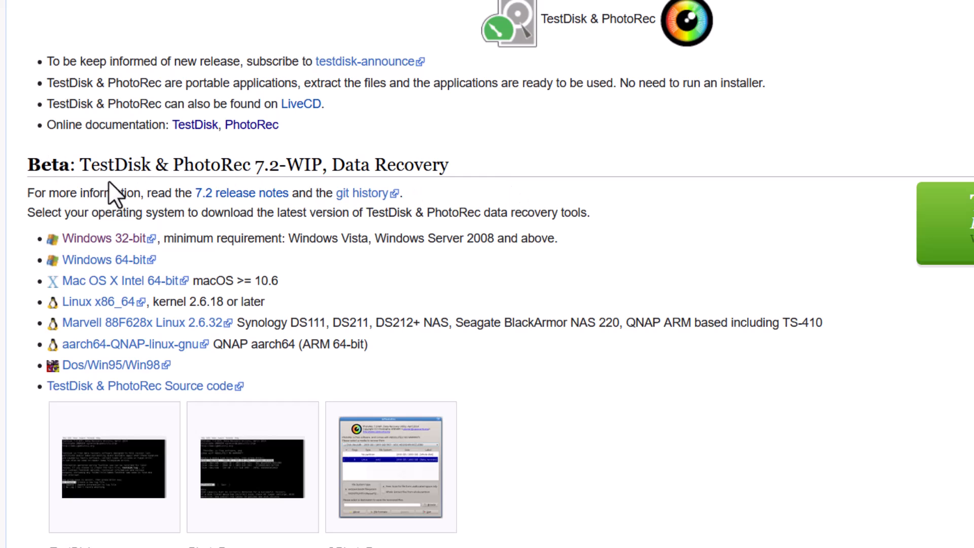
mouse_move(283, 194)
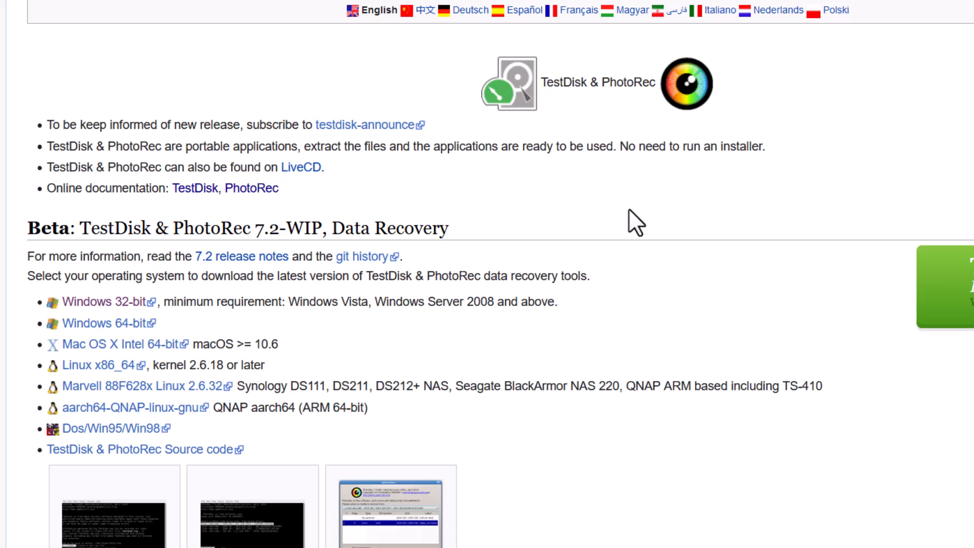
mouse_move(846, 256)
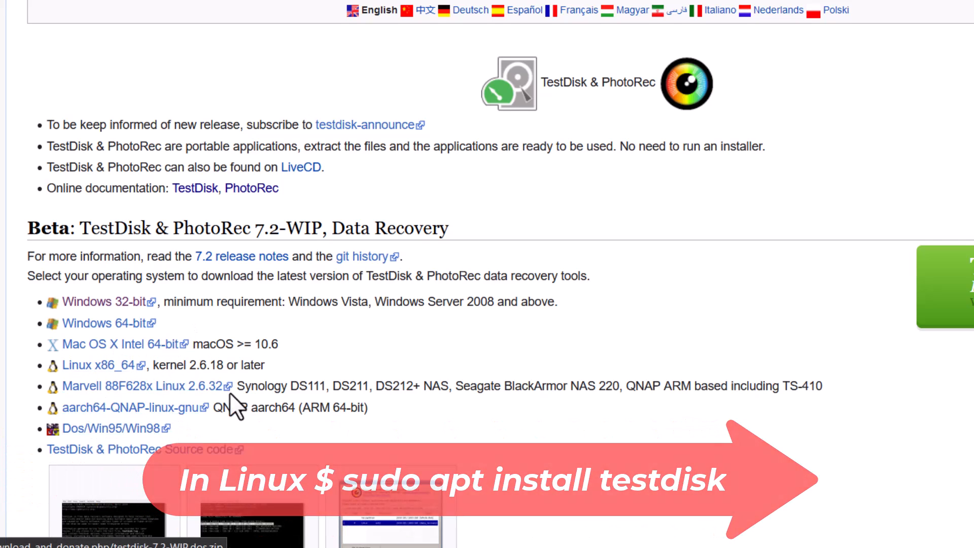
mouse_move(425, 339)
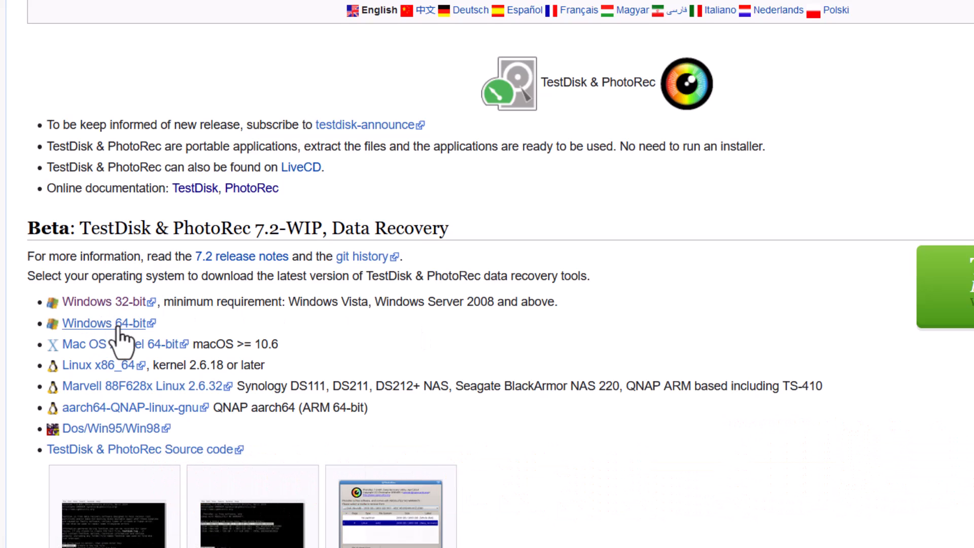
Step: Start the Windows 64-bit TestDisk download, then cancel testdisk-7.2-WIP.win64(1).zip in the downloads panel
left_click(104, 322)
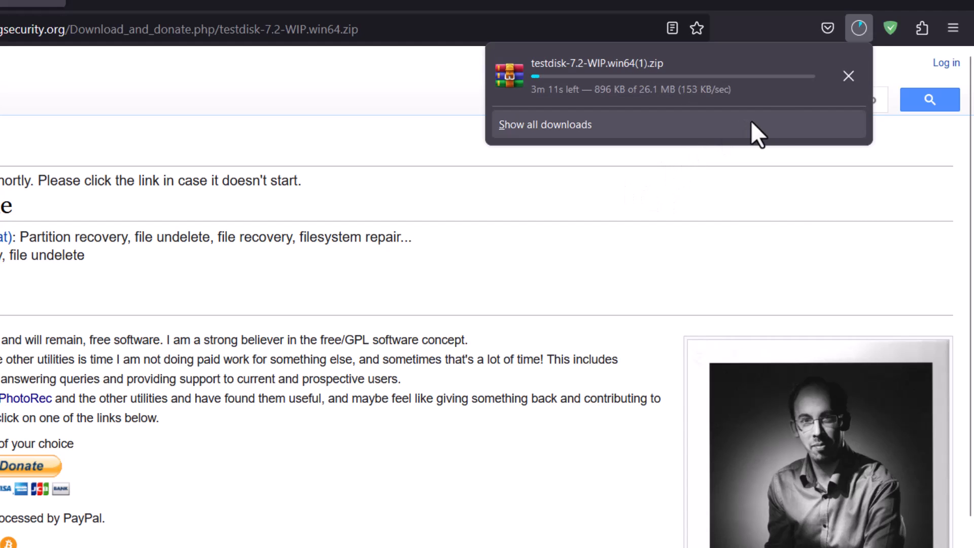
left_click(848, 76)
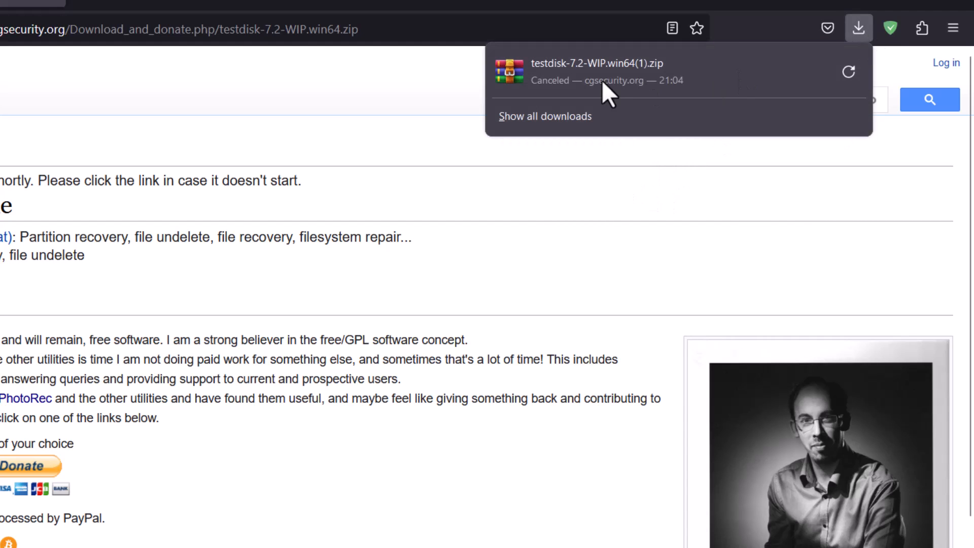
left_click(441, 92)
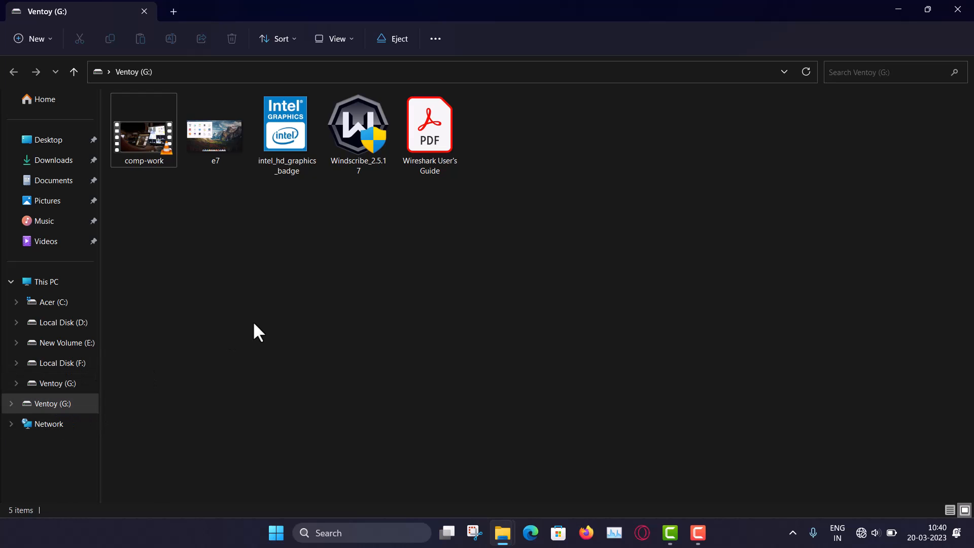
mouse_move(281, 242)
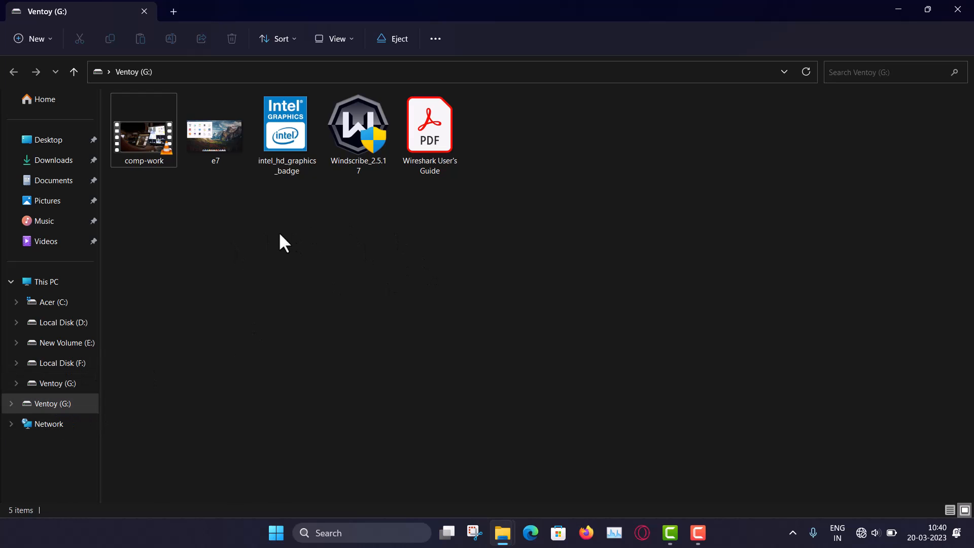
mouse_move(243, 267)
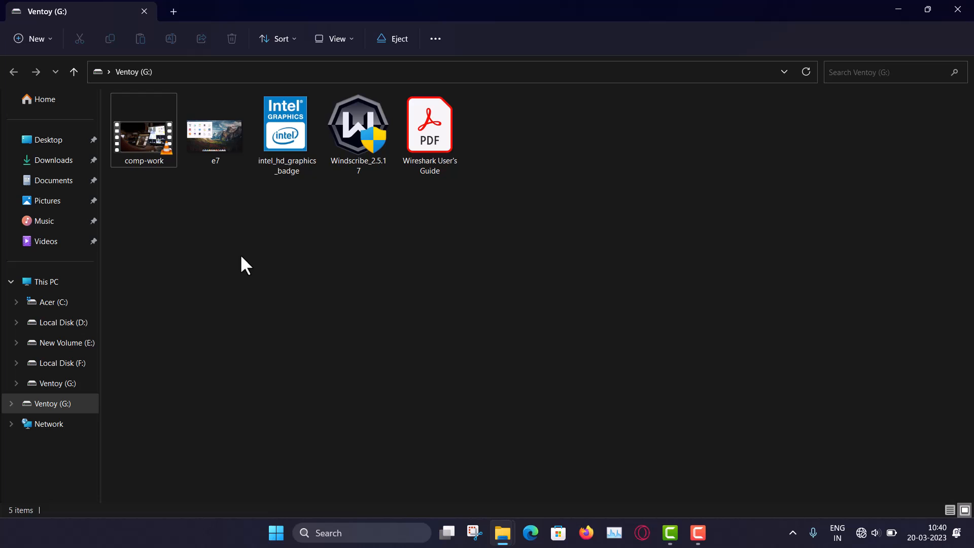
mouse_move(500, 236)
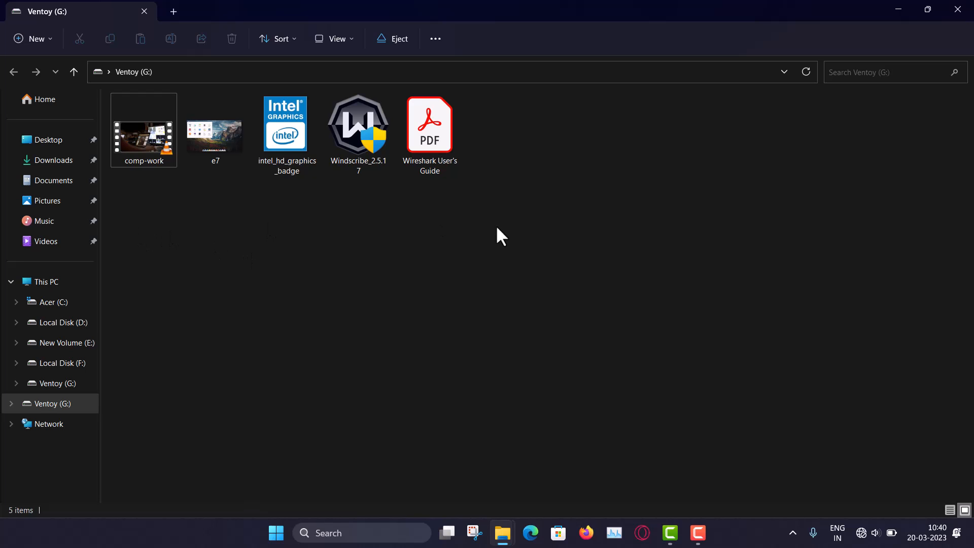
mouse_move(355, 226)
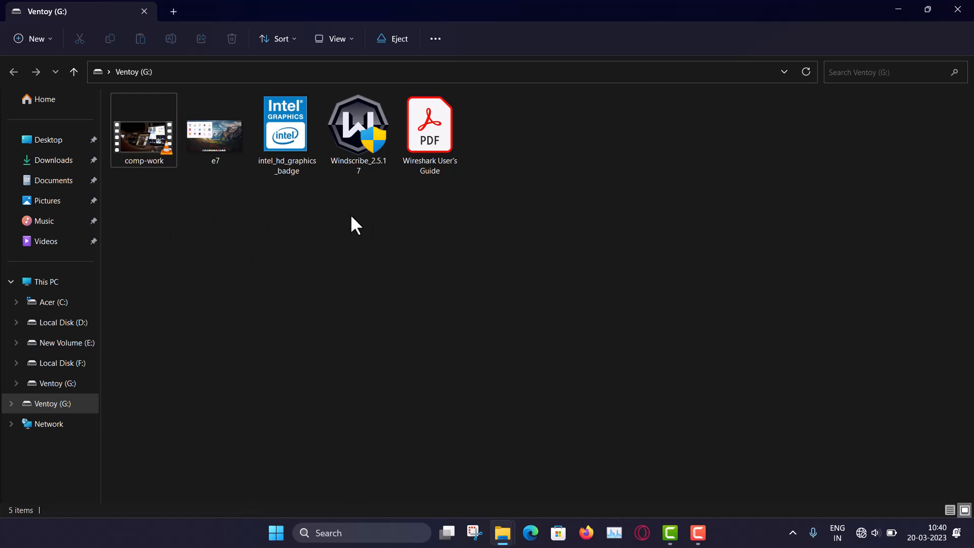
mouse_move(155, 149)
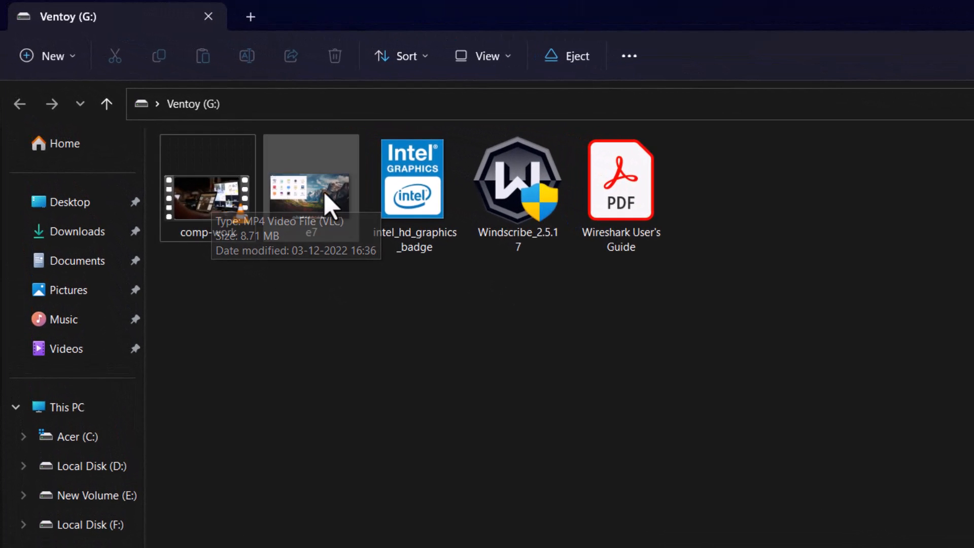
Step: Select the e7 file on Ventoy (G:), identified as an 8.71 MB MP4 video
left_click(310, 188)
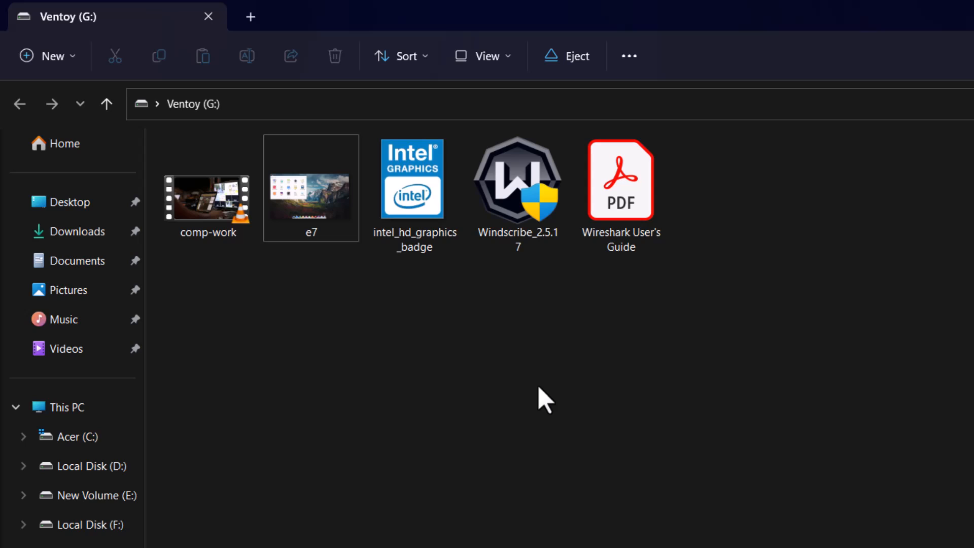
mouse_move(260, 336)
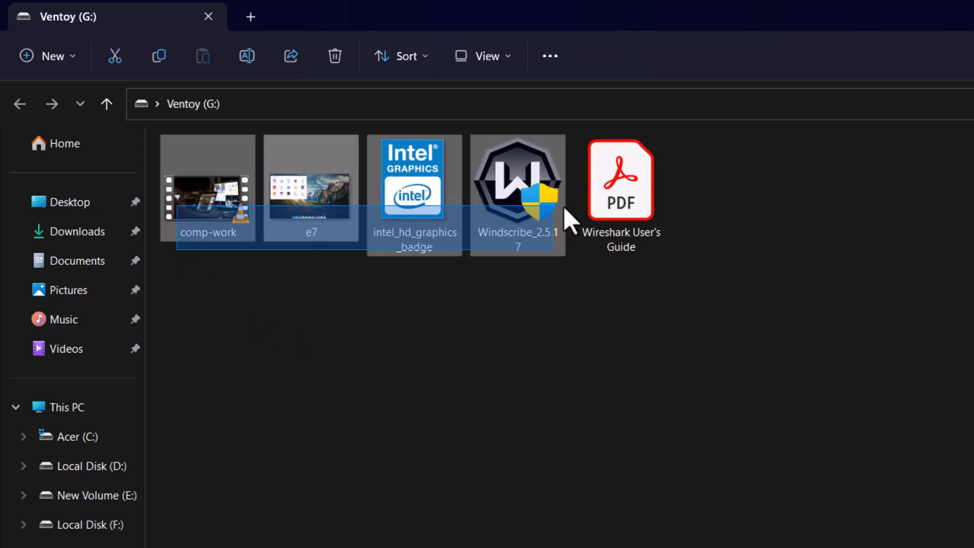
Step: Permanently delete the five selected files from Ventoy (G:), confirming in the Delete Multiple Items dialog
left_click(620, 180)
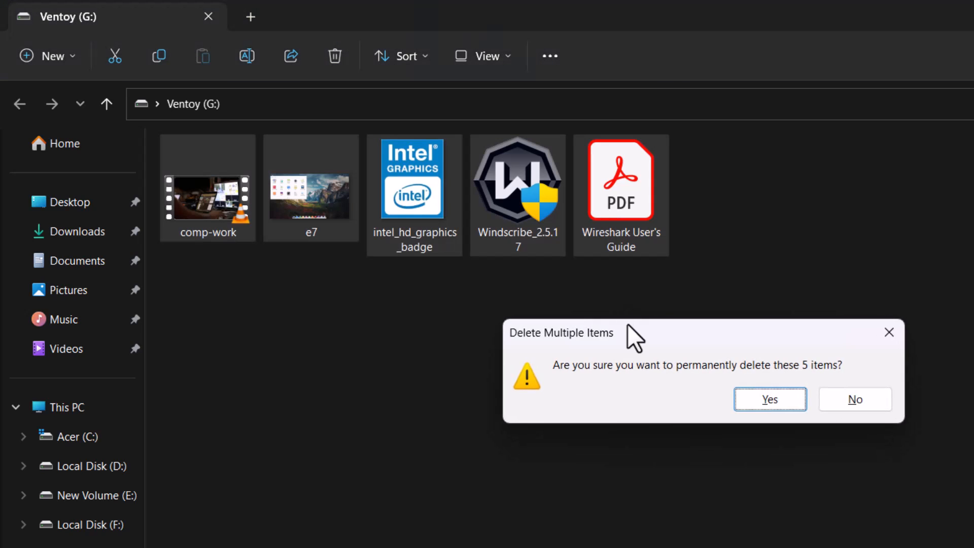
mouse_move(707, 395)
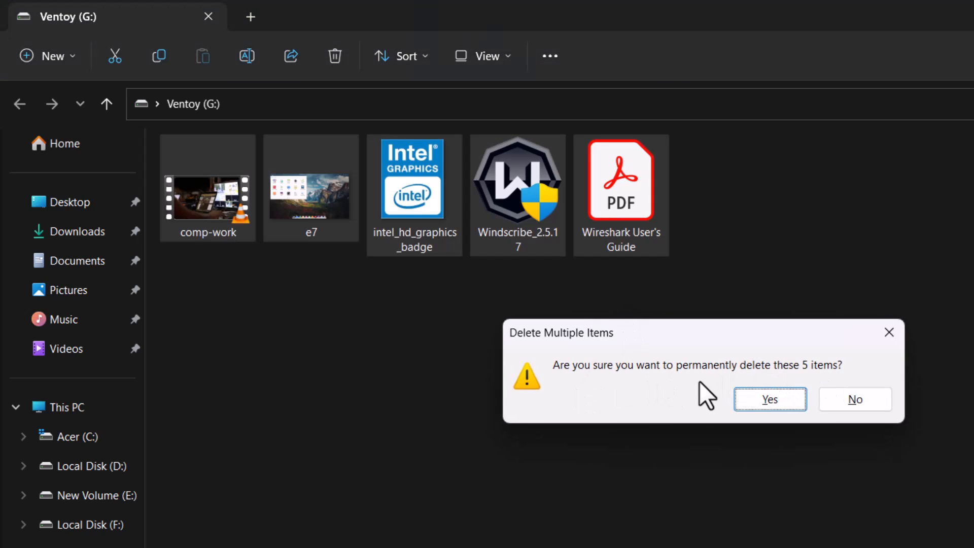
mouse_move(830, 377)
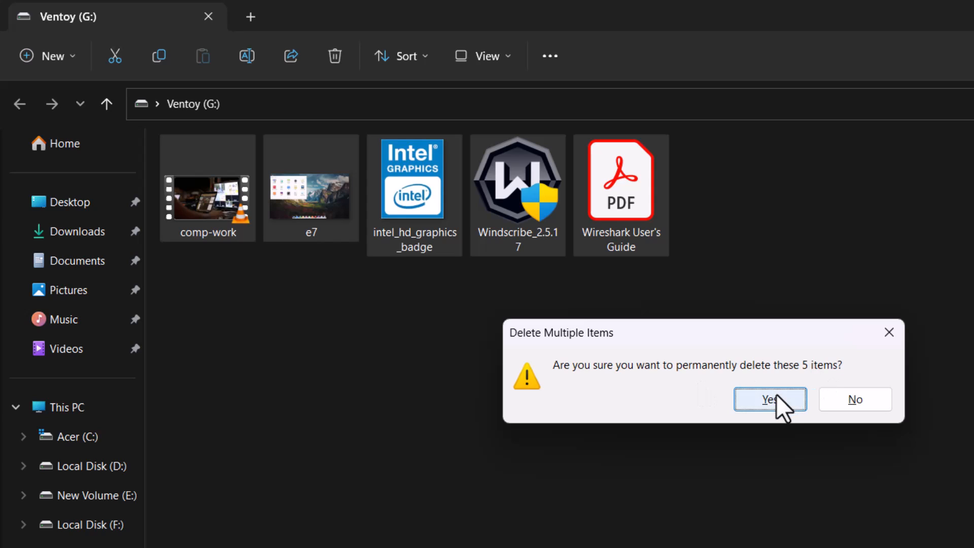
left_click(768, 399)
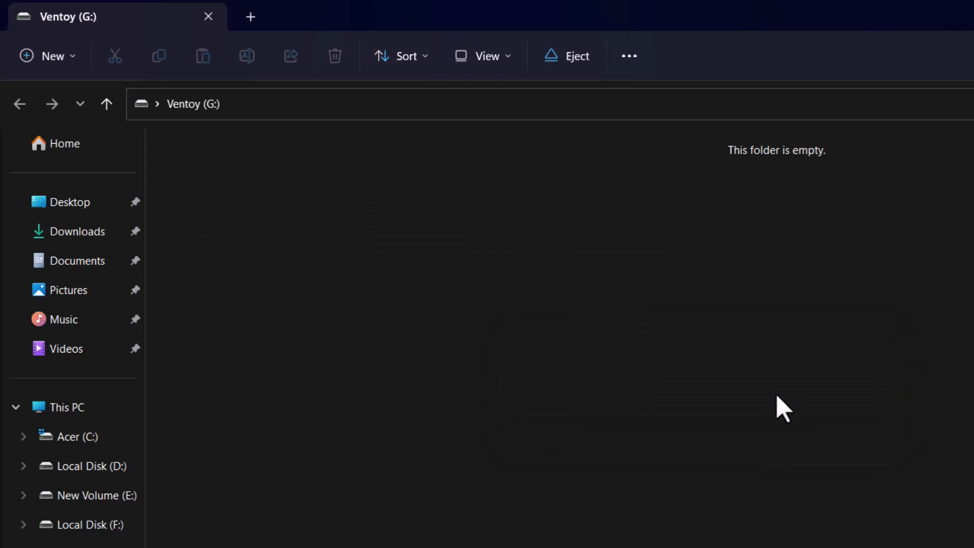
mouse_move(515, 506)
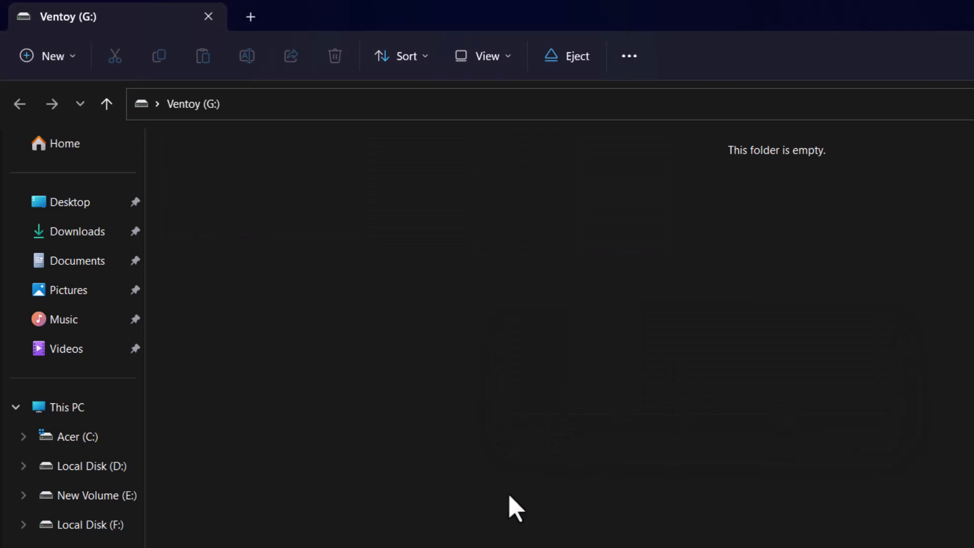
mouse_move(514, 362)
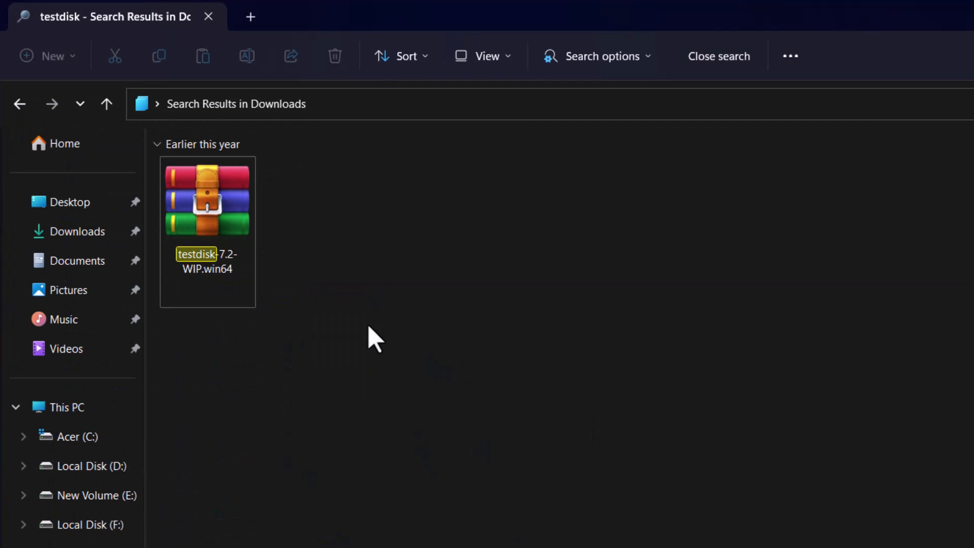
mouse_move(234, 267)
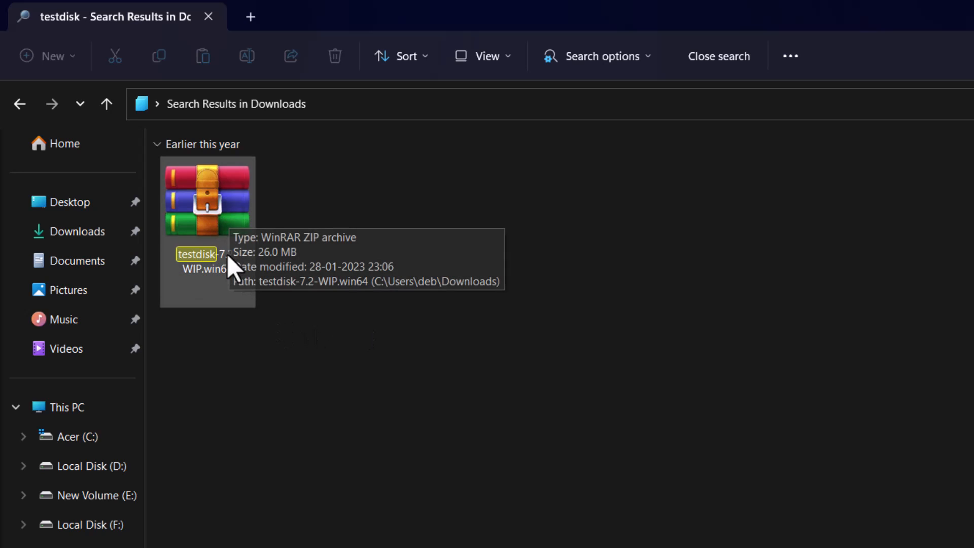
mouse_move(272, 357)
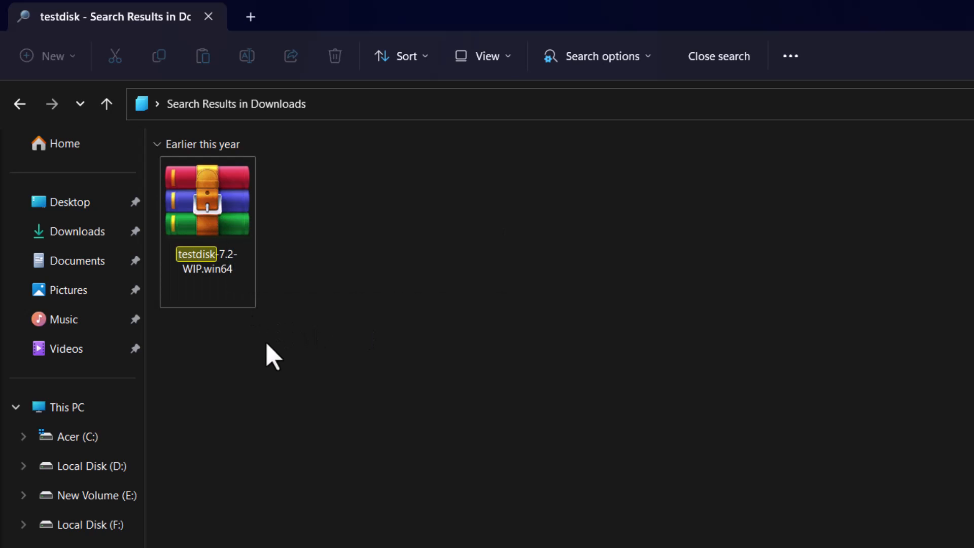
mouse_move(221, 251)
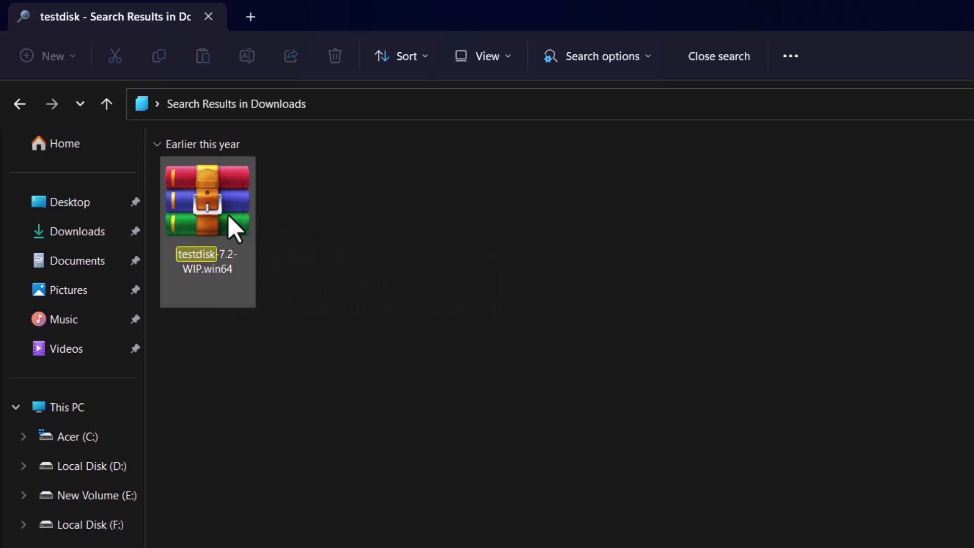
Step: Open the testdisk-7.2-WIP.win64 zip from the Downloads search results in WinRAR
double_click(207, 198)
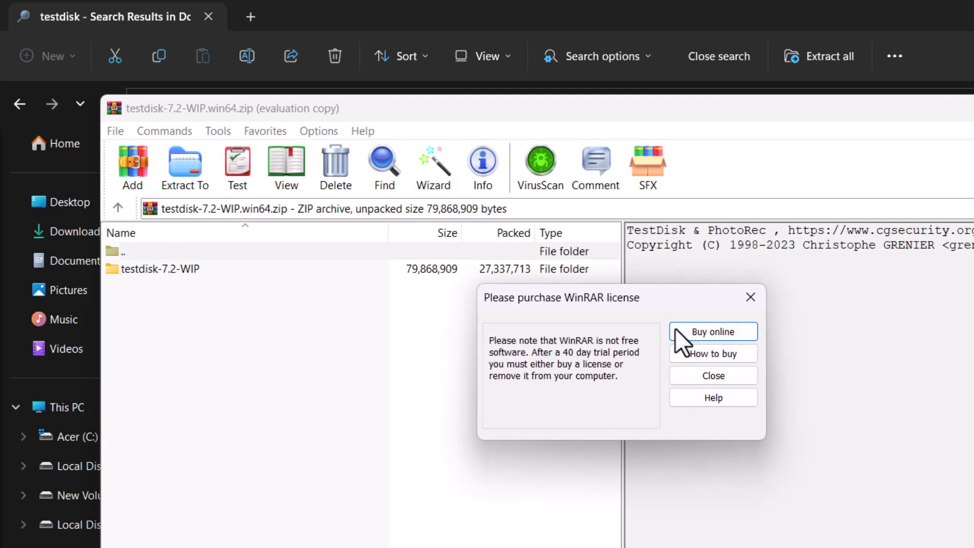
Step: Dismiss the WinRAR license reminder and run qphotorec_win.exe from the testdisk-7.2-WIP folder
left_click(712, 375)
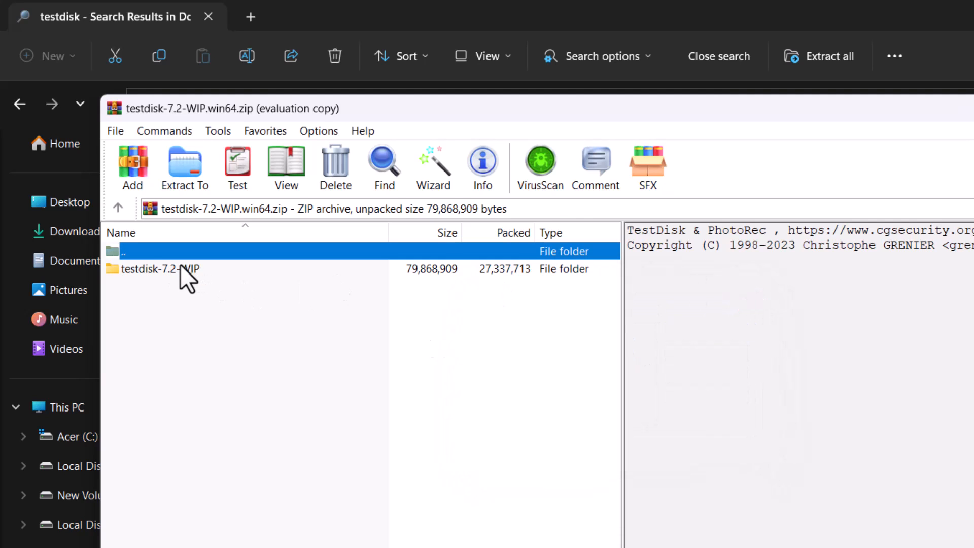
double_click(161, 268)
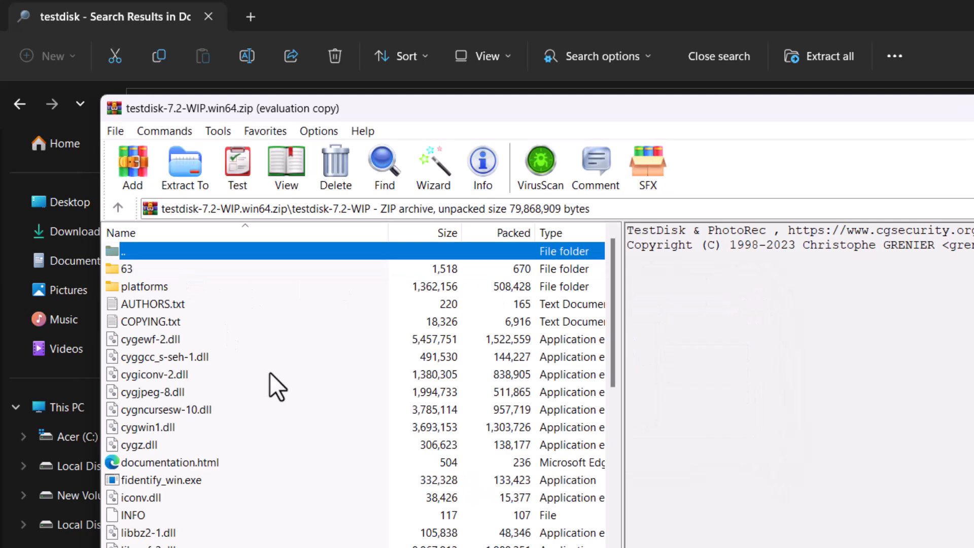
scroll("down", 3)
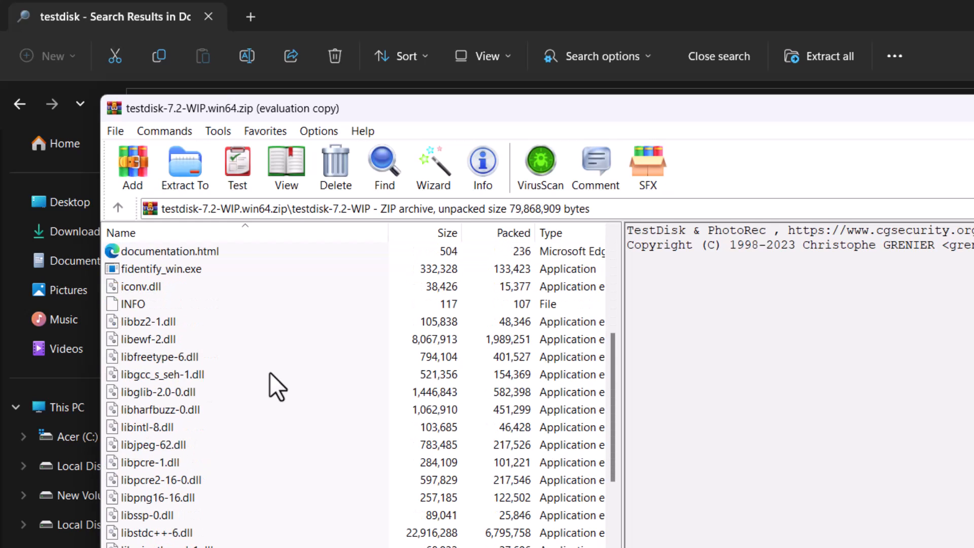
scroll("down", 3)
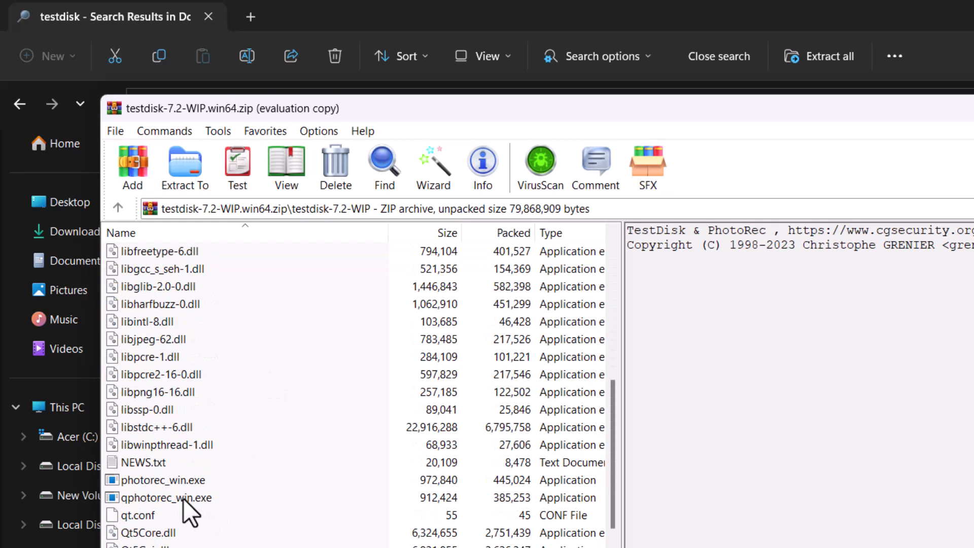
left_click(164, 497)
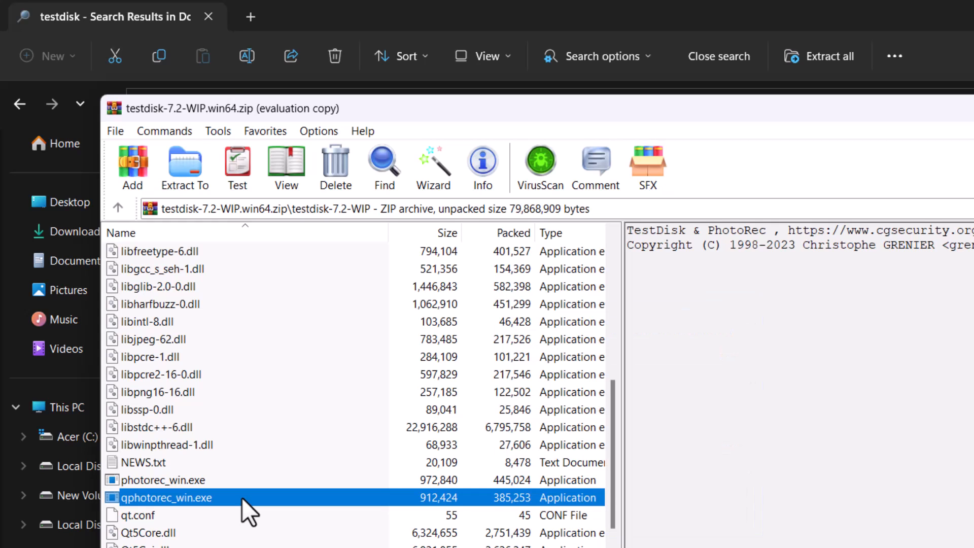
double_click(173, 497)
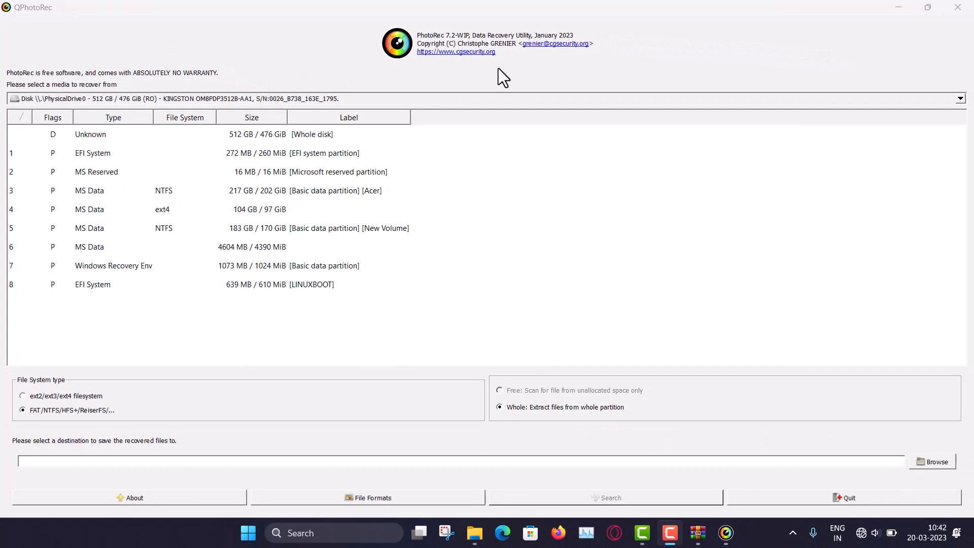
mouse_move(632, 41)
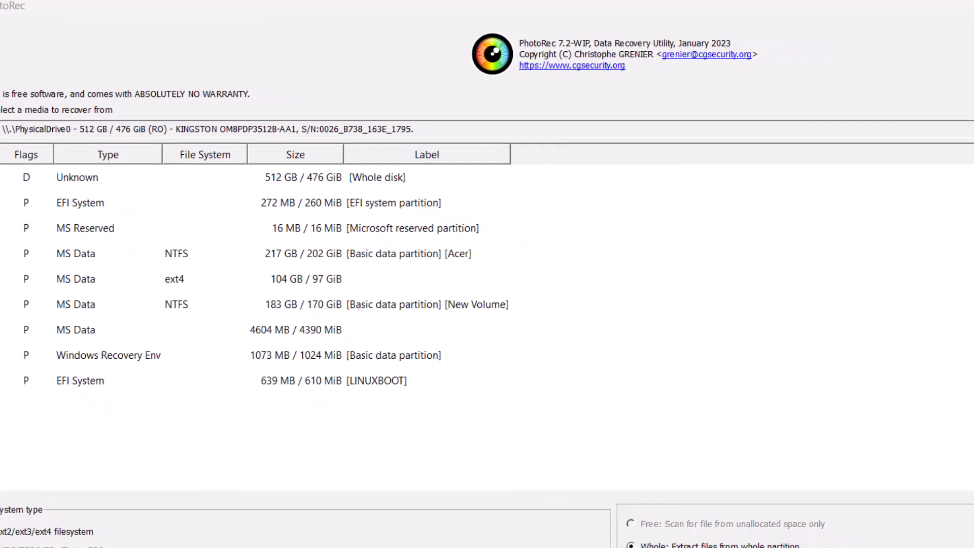
Step: Choose Disk PhysicalDrive1 – 8046 MB – hp v165w as the recovery media
left_click(960, 100)
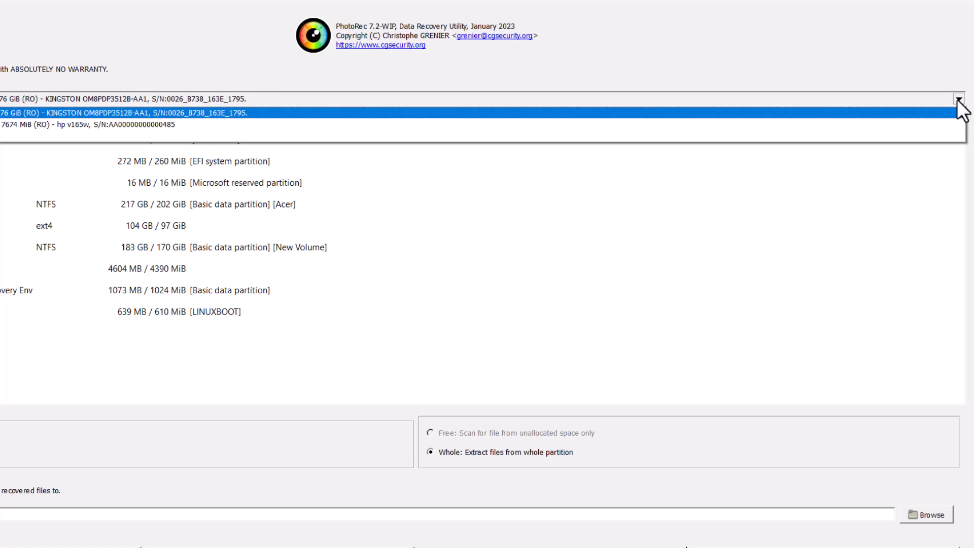
mouse_move(149, 121)
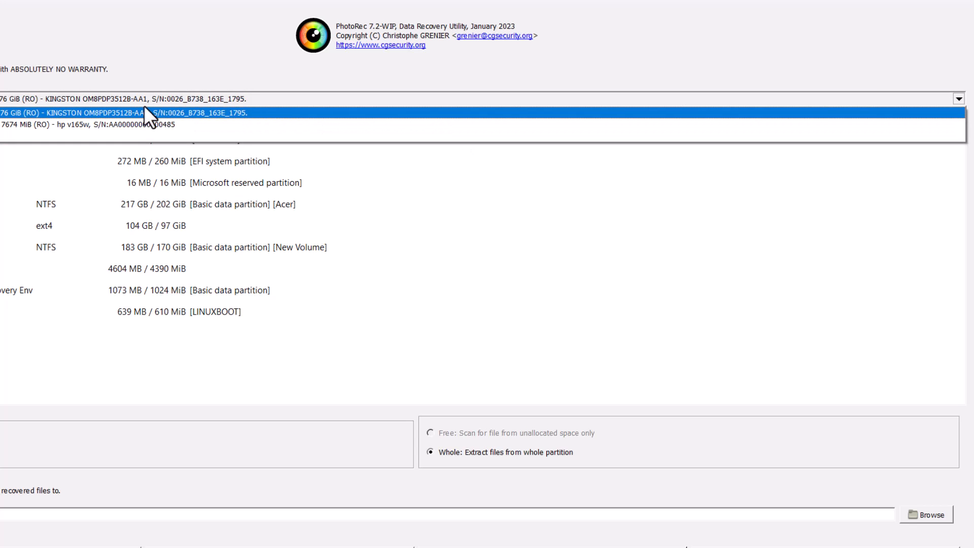
left_click(88, 123)
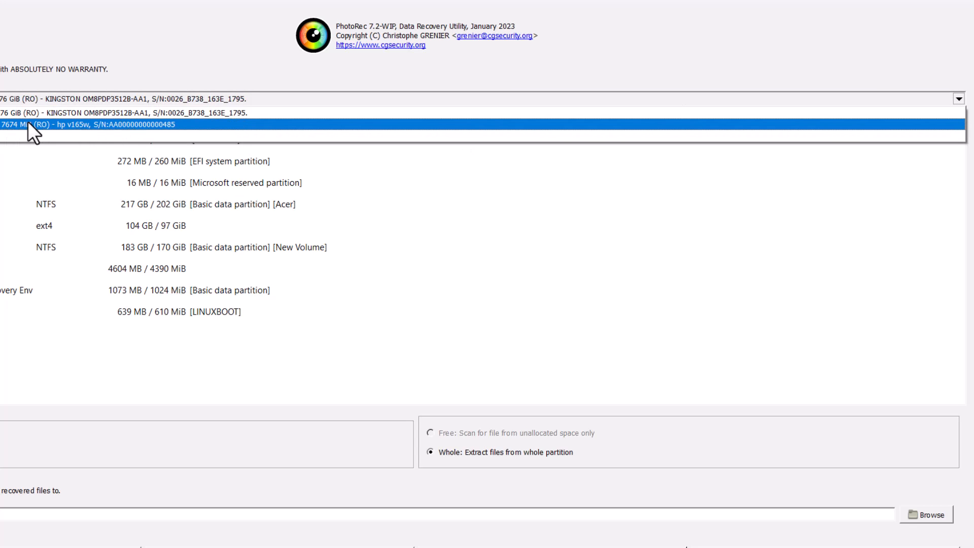
left_click(88, 124)
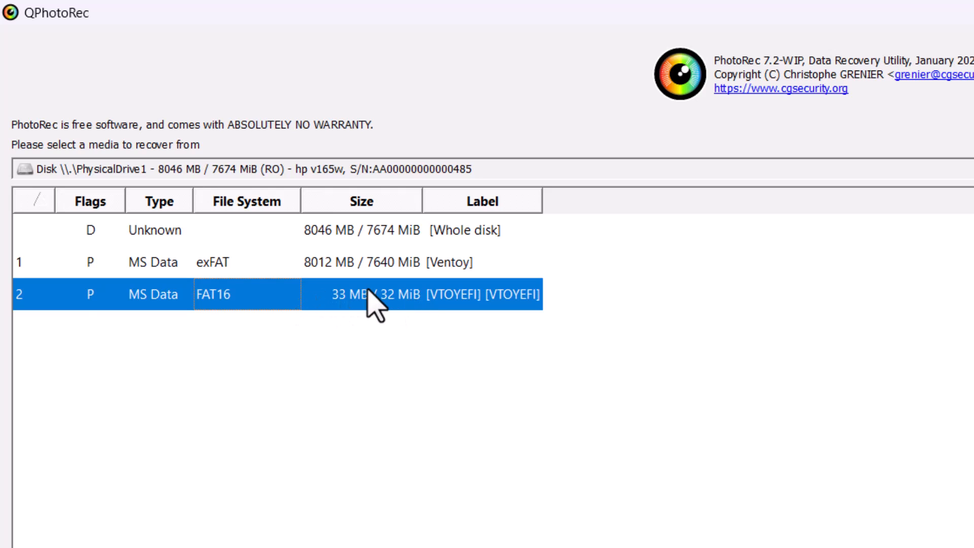
Step: Target partition 1 (Ventoy, exFAT) and choose 'Whole: Extract files from whole partition'
left_click(342, 262)
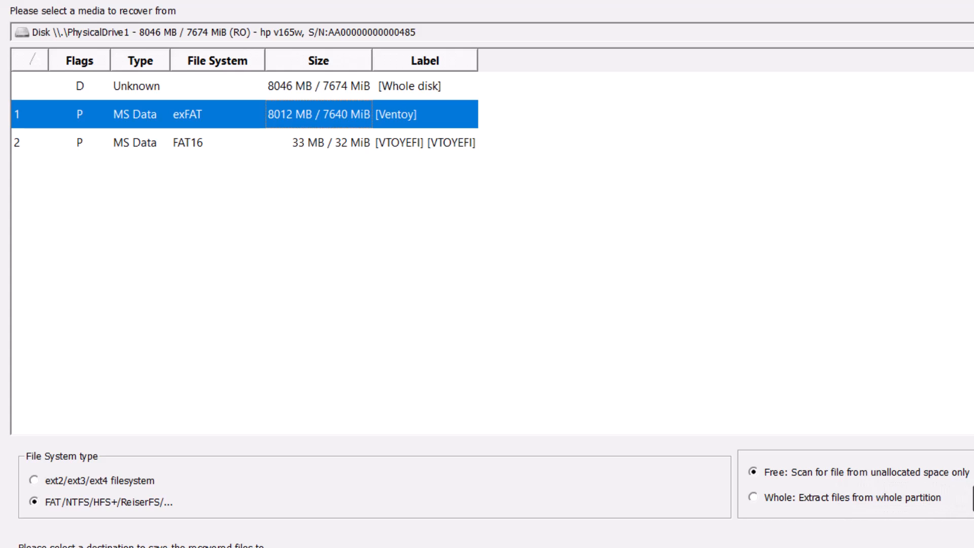
mouse_move(762, 515)
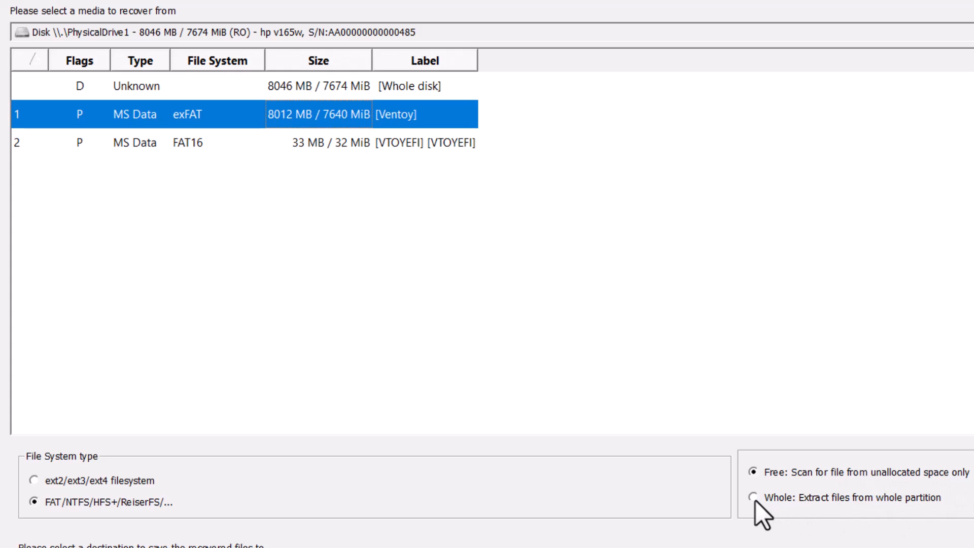
left_click(753, 496)
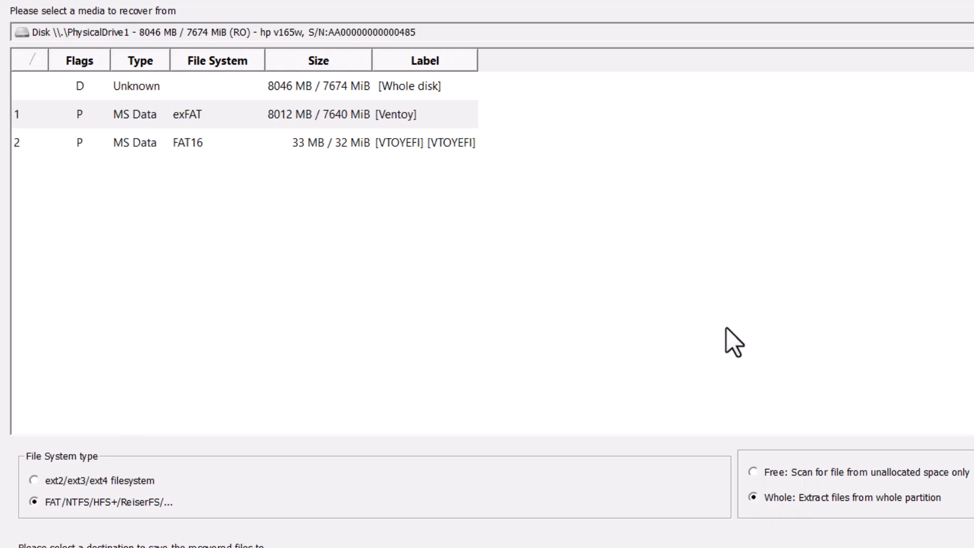
mouse_move(439, 118)
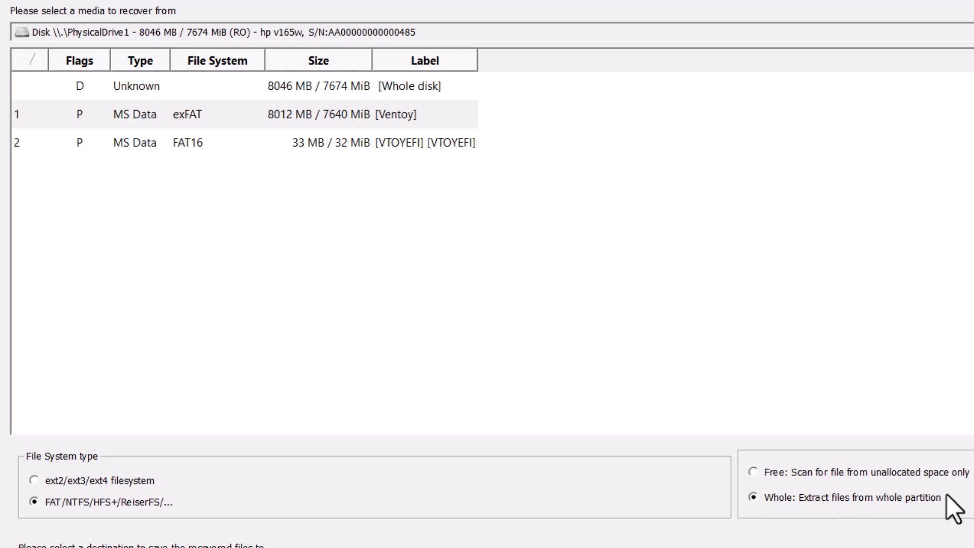
mouse_move(959, 506)
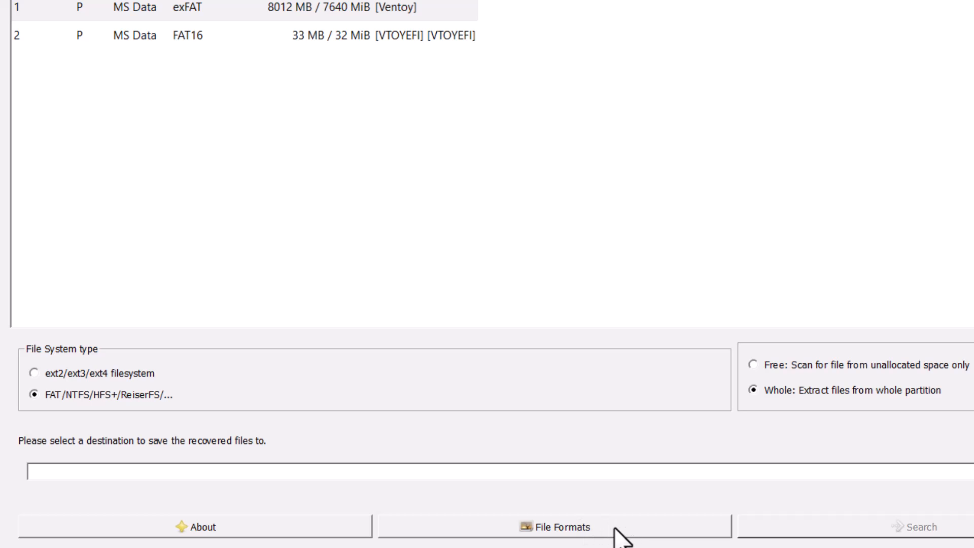
left_click(554, 526)
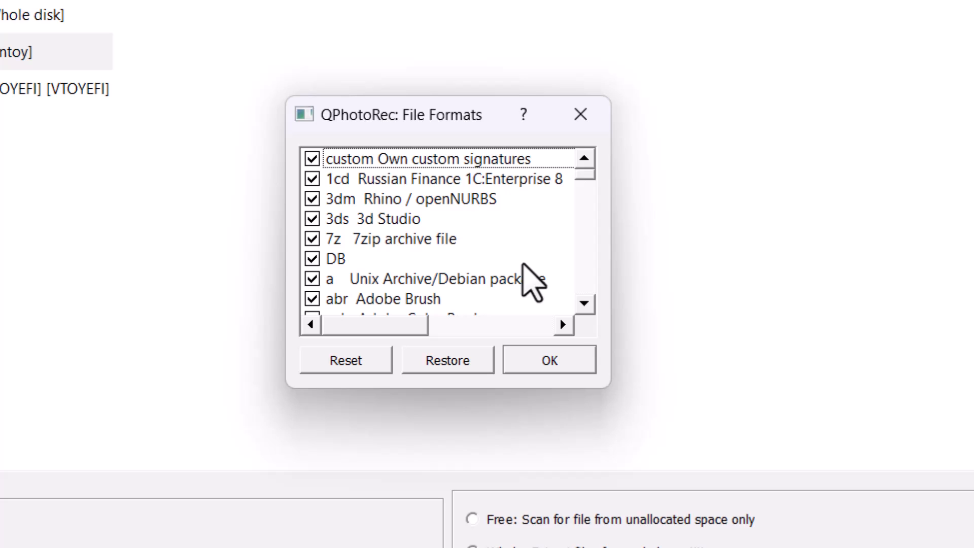
scroll("down", 3)
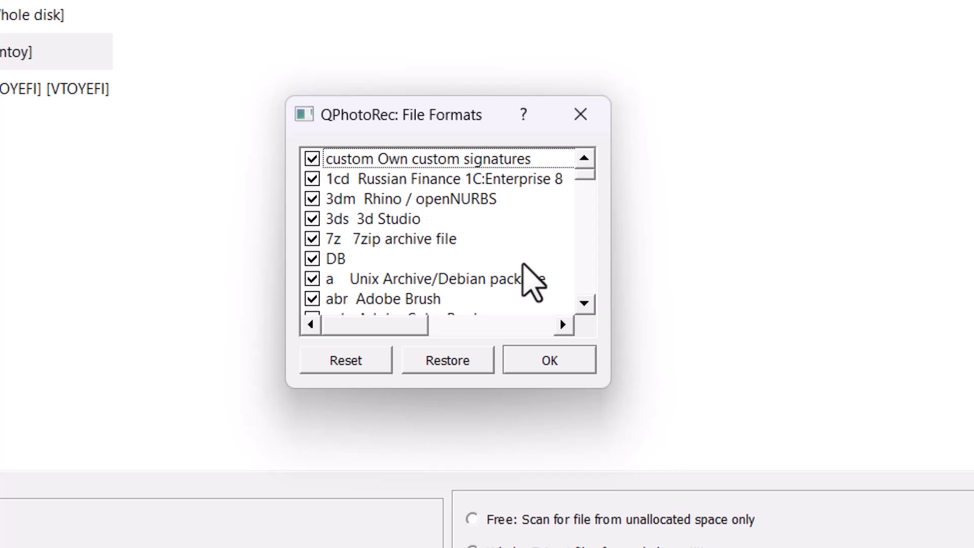
scroll("down", 3)
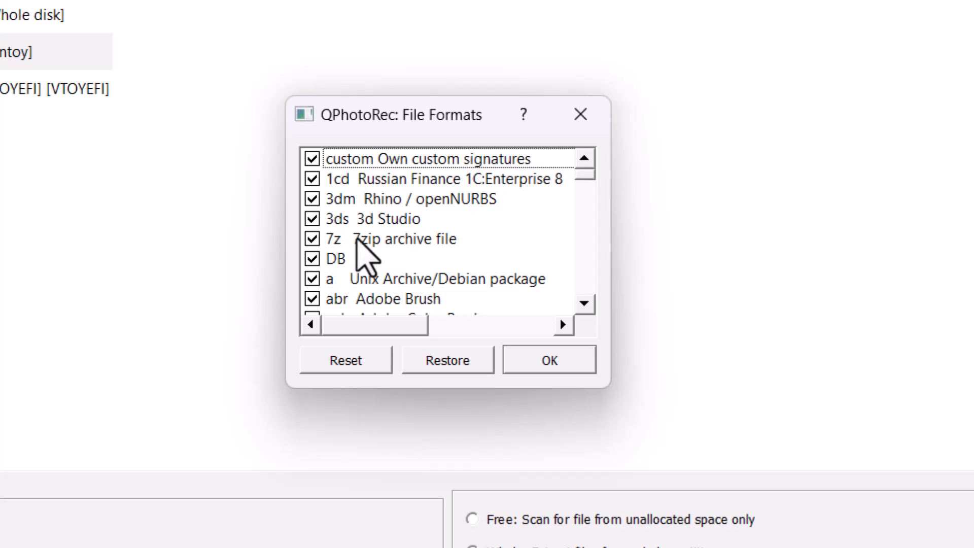
left_click(404, 238)
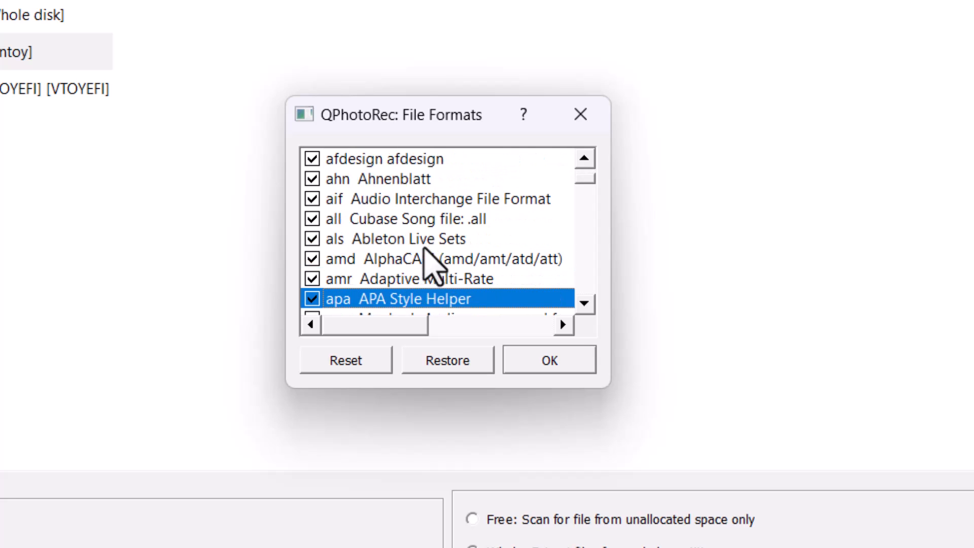
scroll("down", 3)
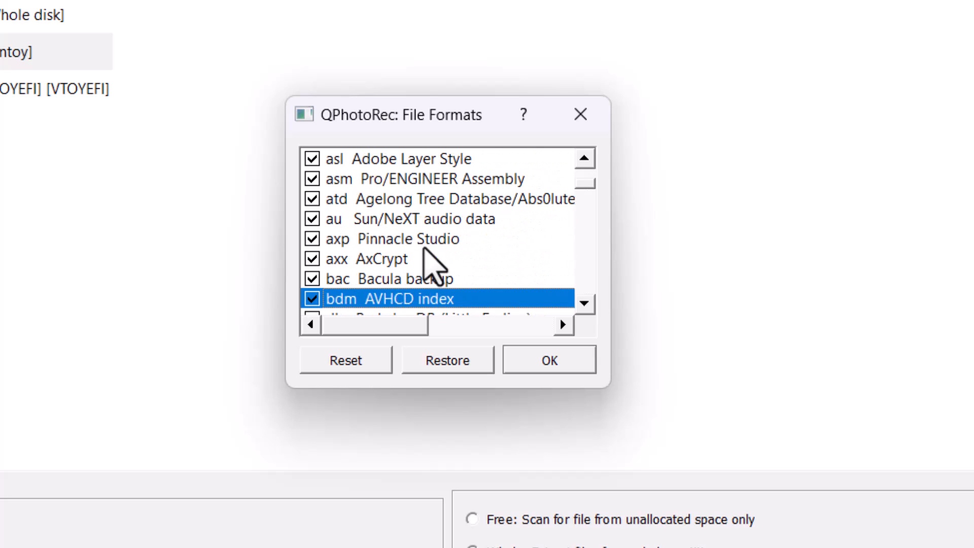
scroll("down", 3)
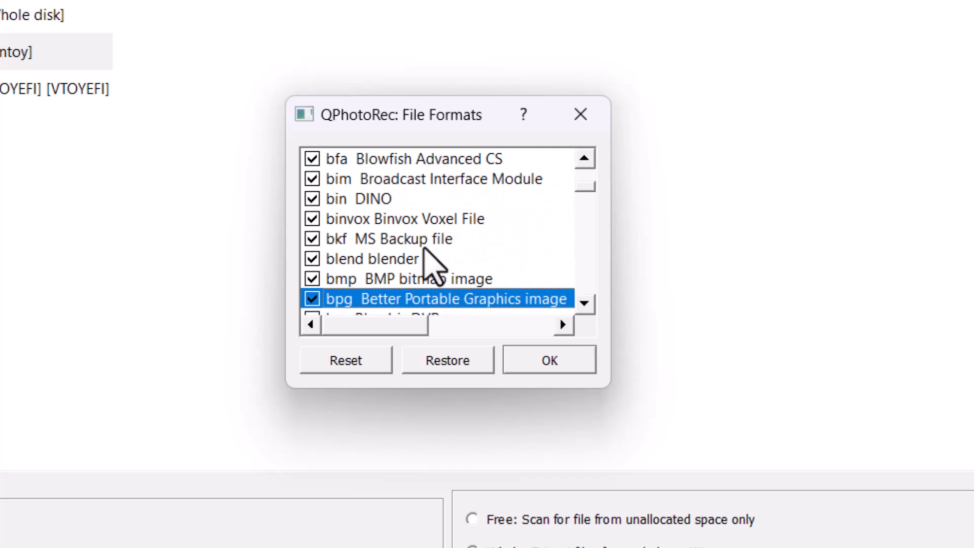
scroll("down", 3)
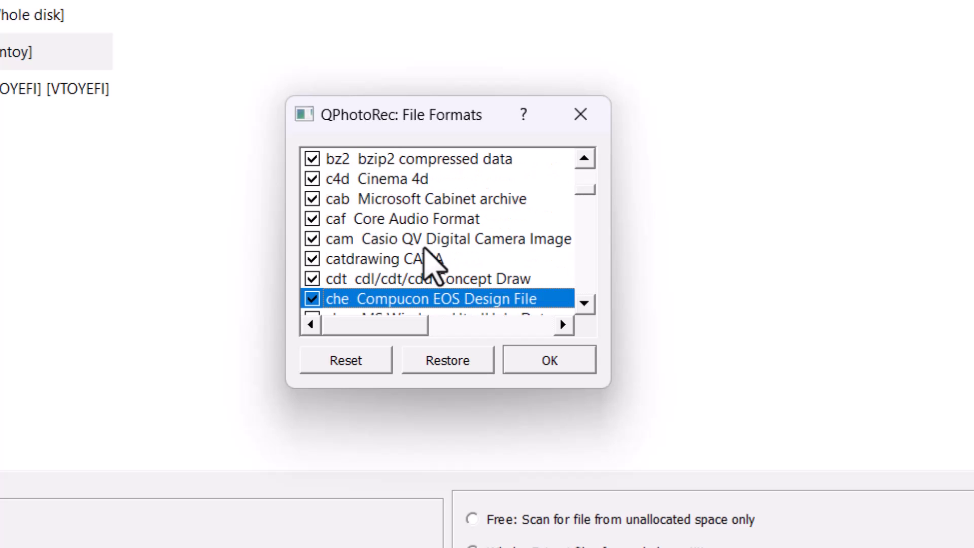
scroll("down", 3)
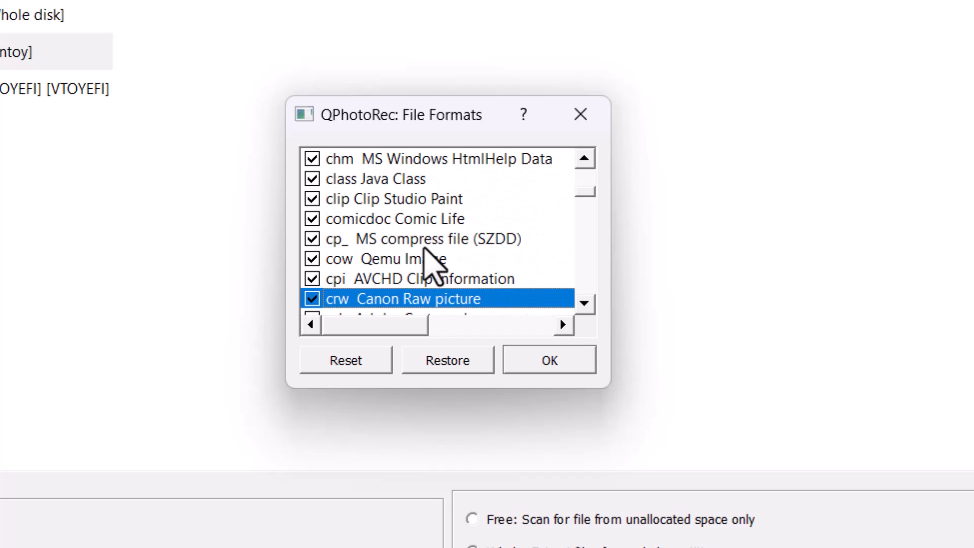
left_click(549, 359)
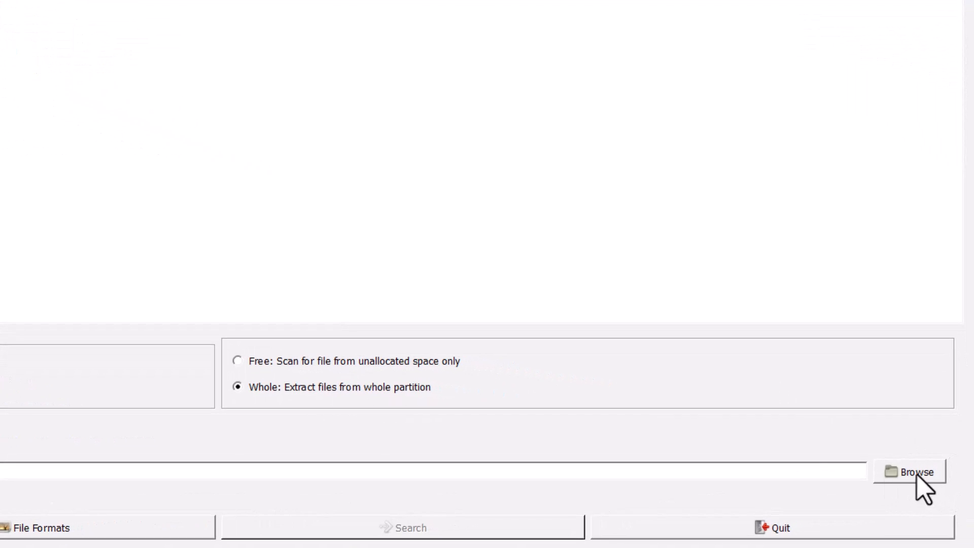
Step: Set the RECOVERED FILES folder on New Volume (E:) as the destination for recovered files
left_click(909, 471)
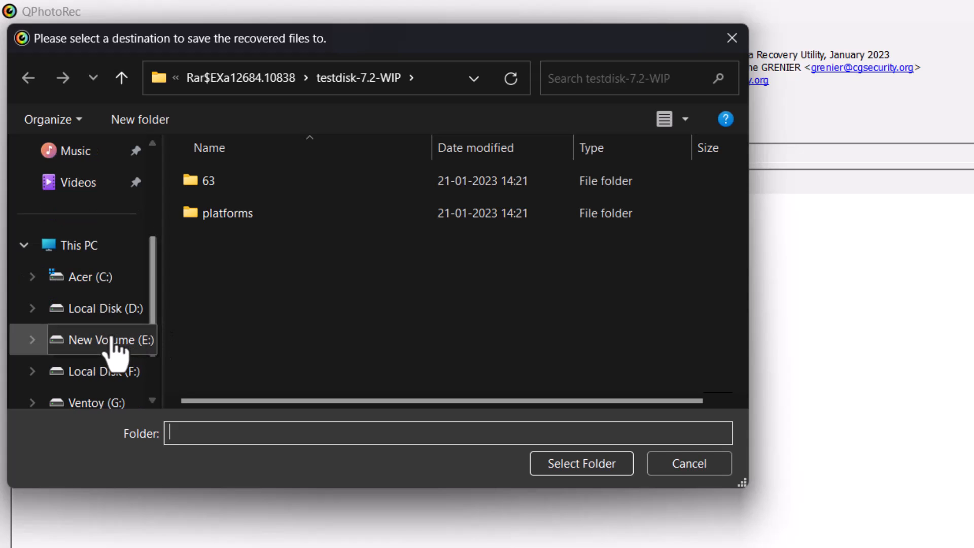
left_click(103, 340)
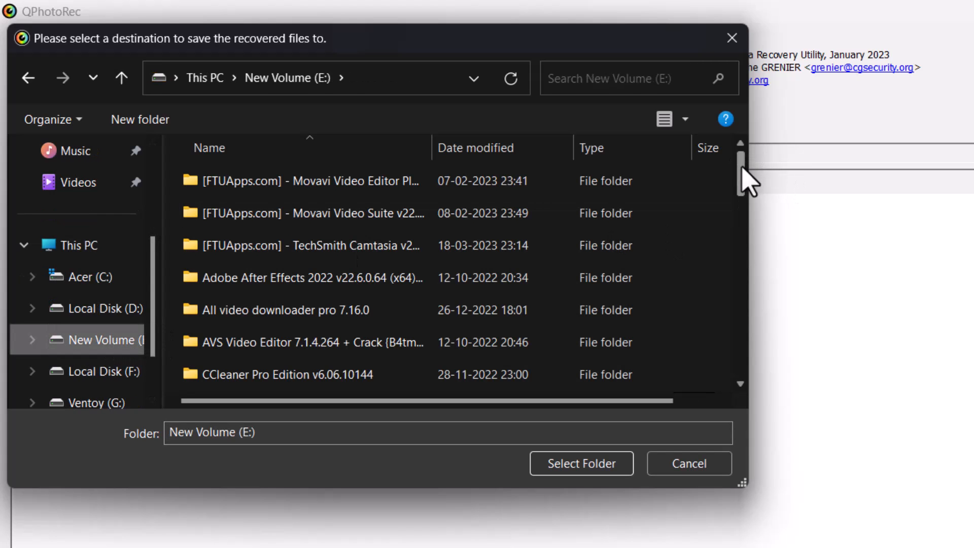
scroll("down", 3)
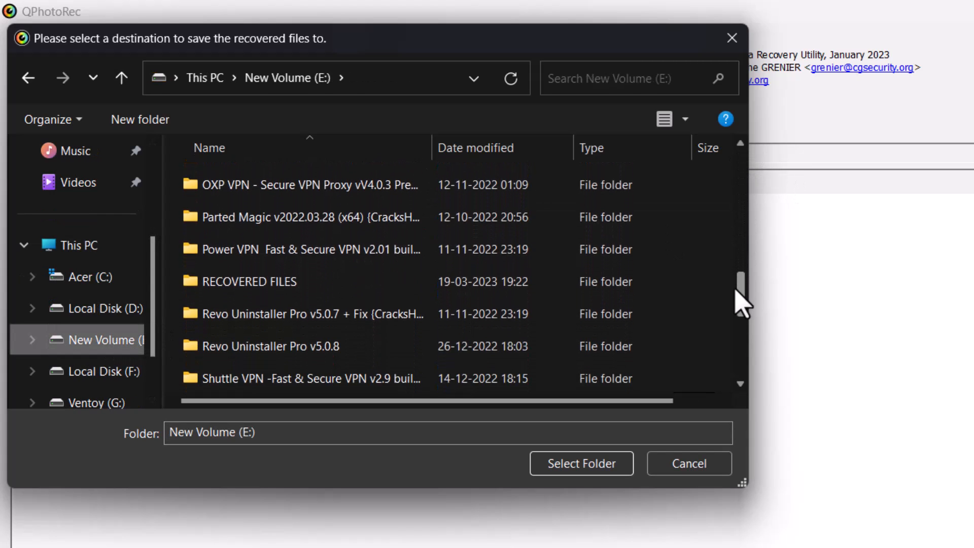
left_click(255, 281)
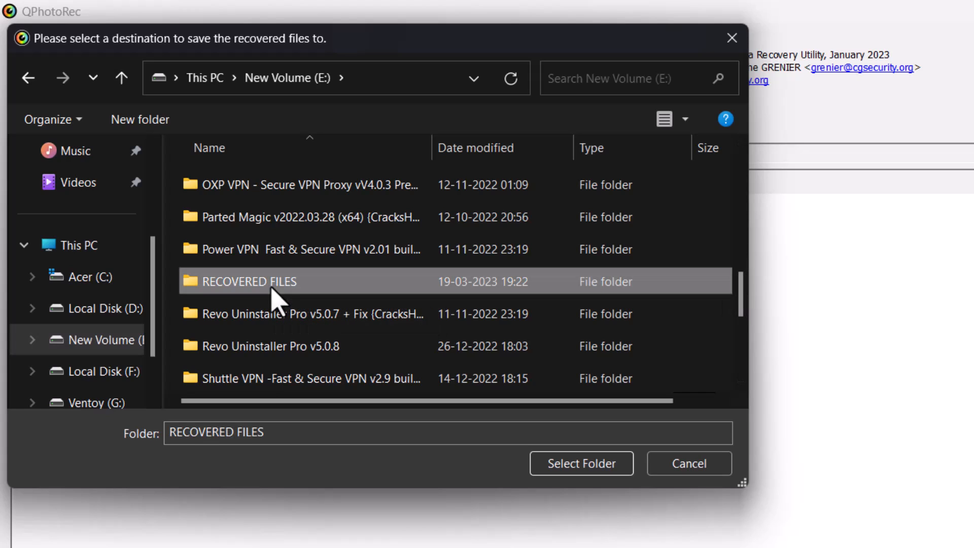
mouse_move(570, 433)
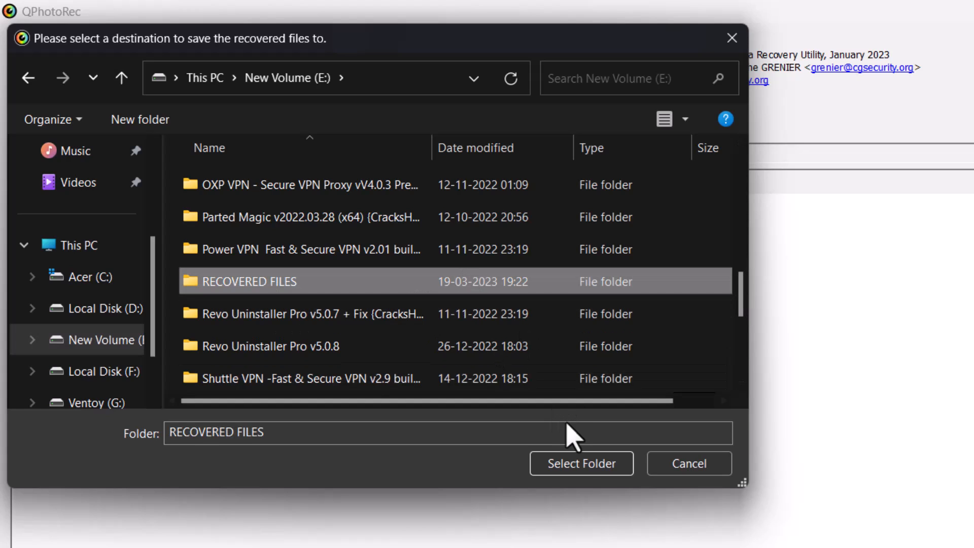
left_click(580, 463)
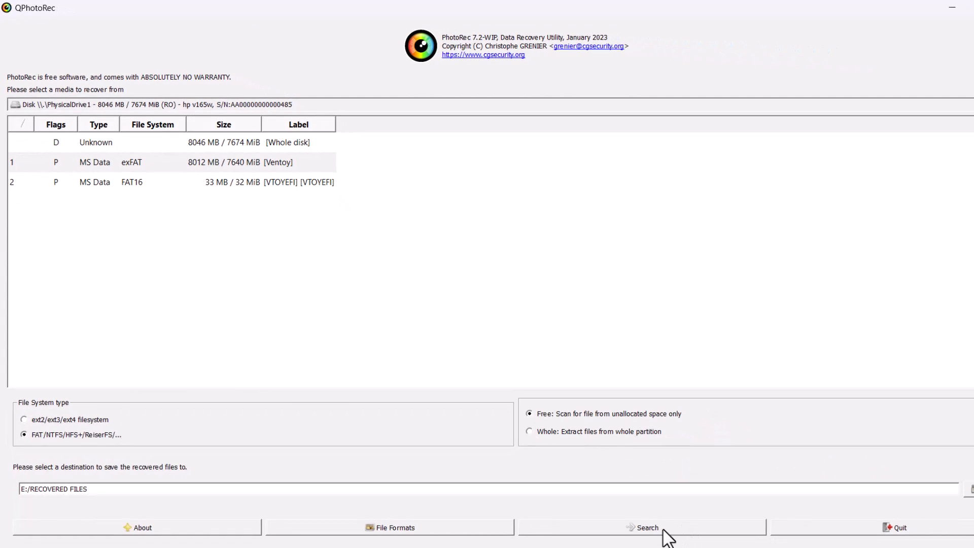
Step: Start the recovery scan so Pass 1 reads the USB drive's sectors into E:/RECOVERED FILES
left_click(647, 528)
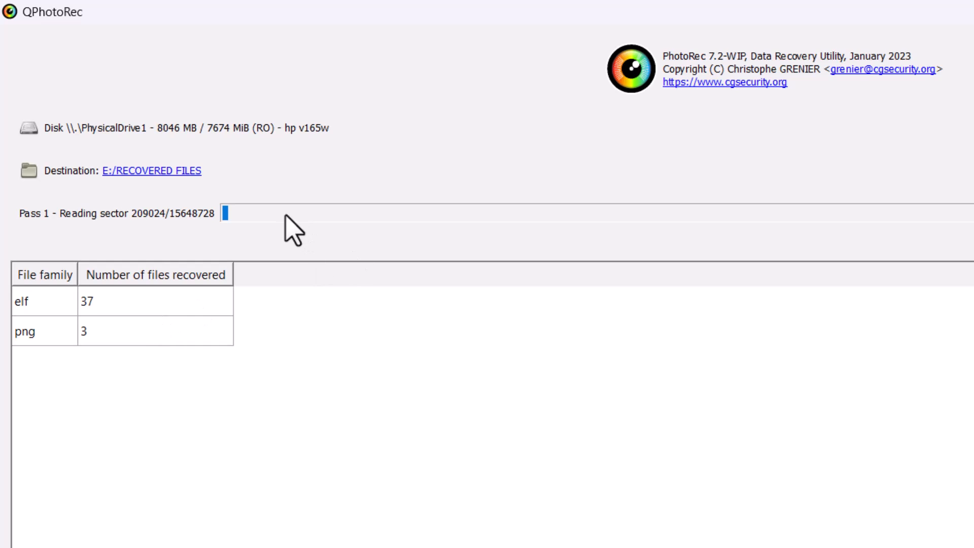
mouse_move(257, 242)
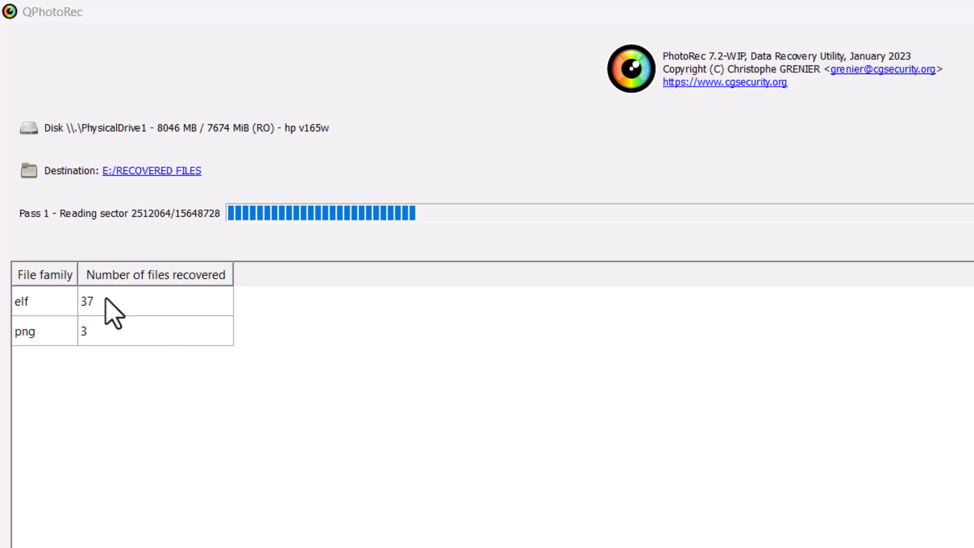
mouse_move(74, 325)
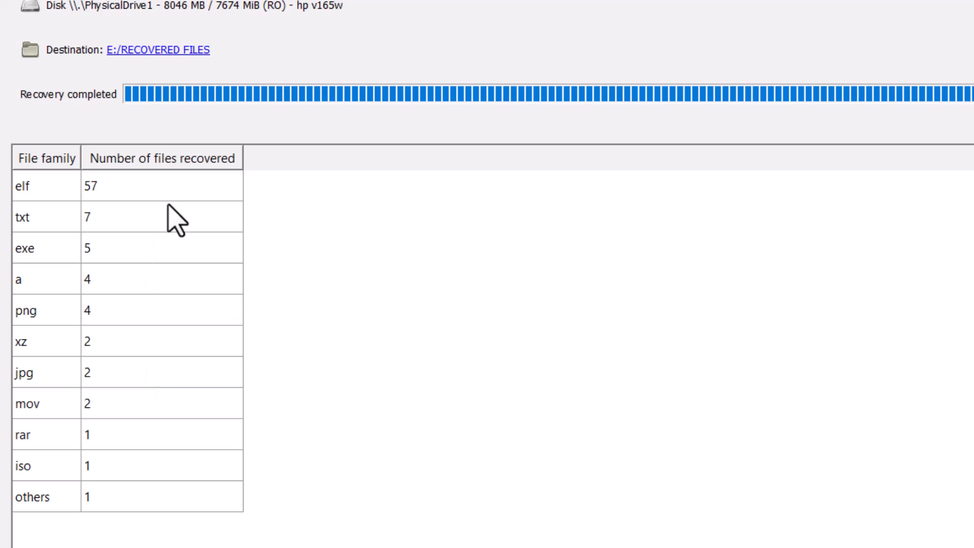
mouse_move(70, 205)
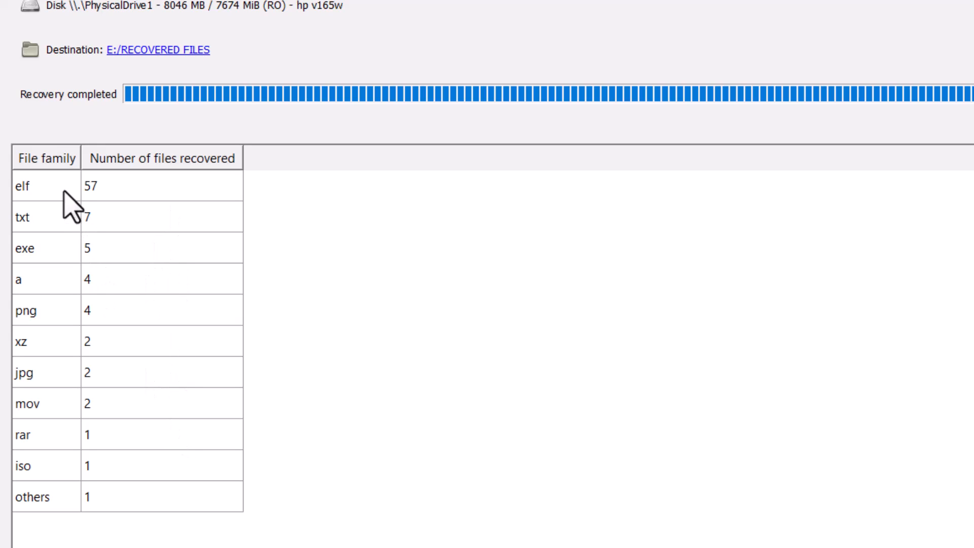
mouse_move(48, 333)
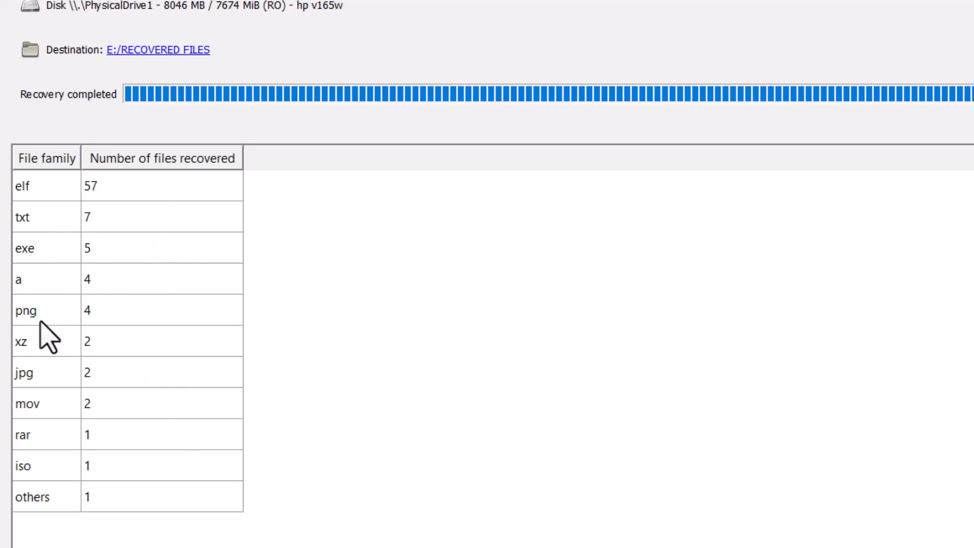
mouse_move(50, 398)
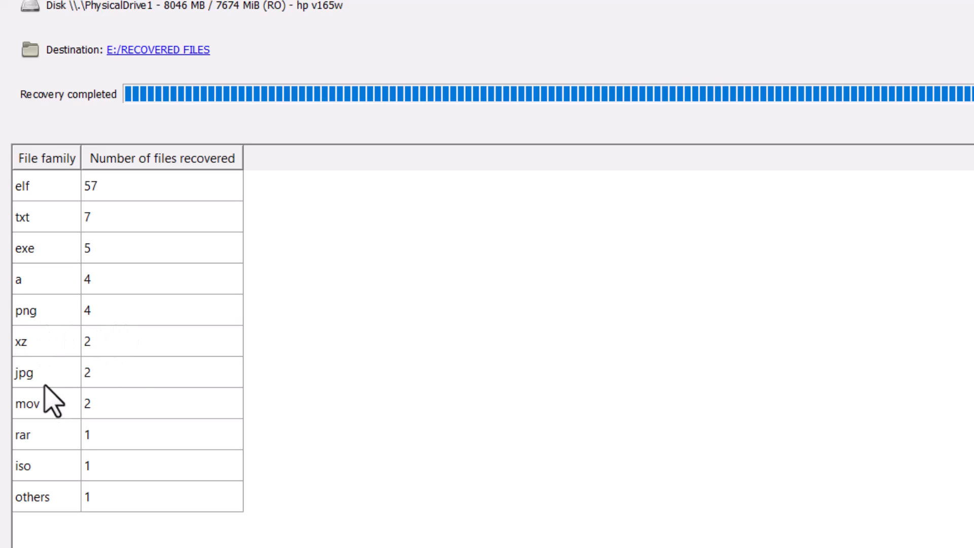
mouse_move(81, 454)
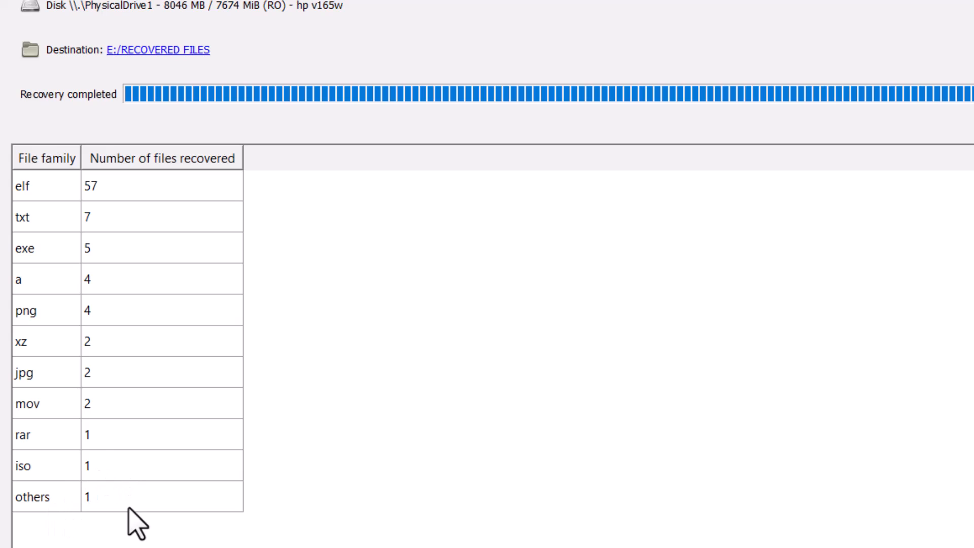
mouse_move(733, 245)
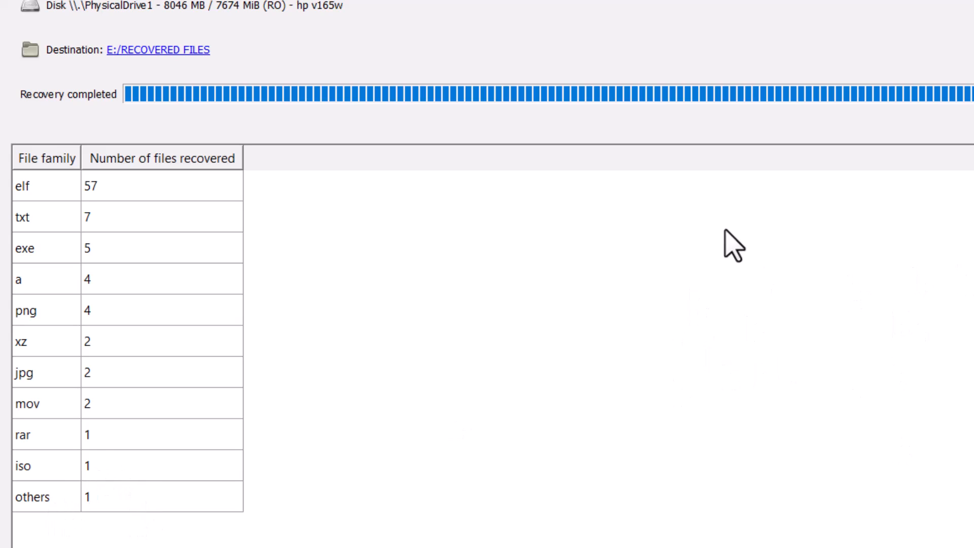
mouse_move(632, 362)
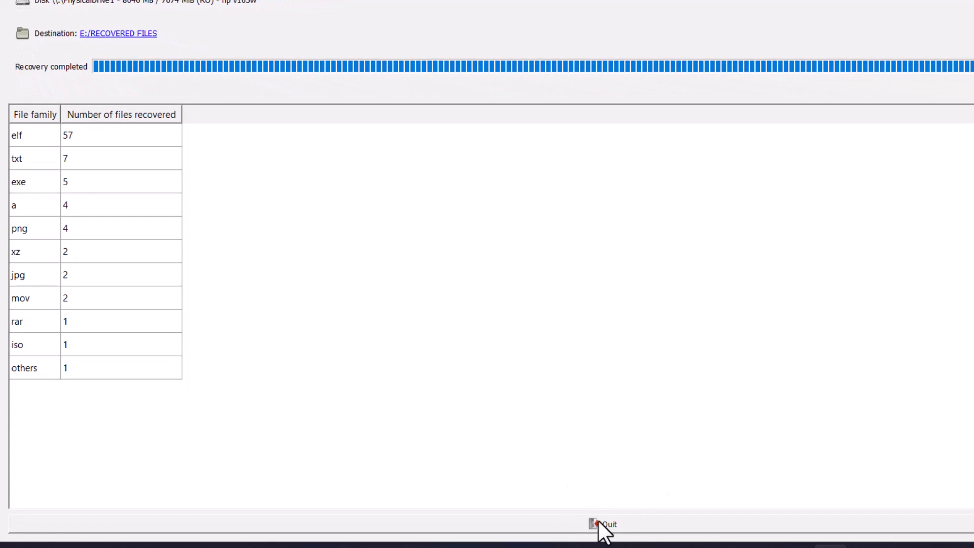
mouse_move(664, 533)
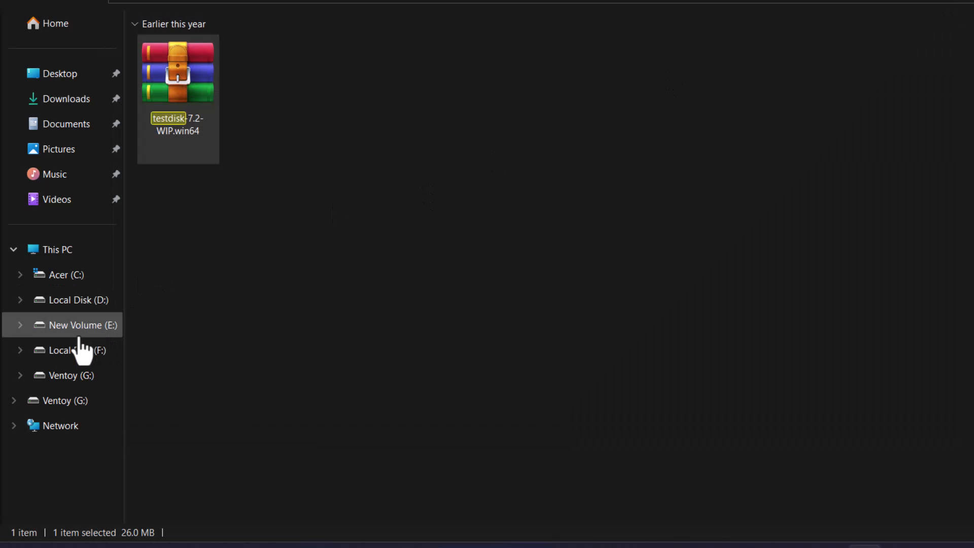
Step: Browse drive E's recup_dir.1 folder and scroll through the recovered ELF, PNG, RAR, DEB, PDF and MP4 files
left_click(81, 324)
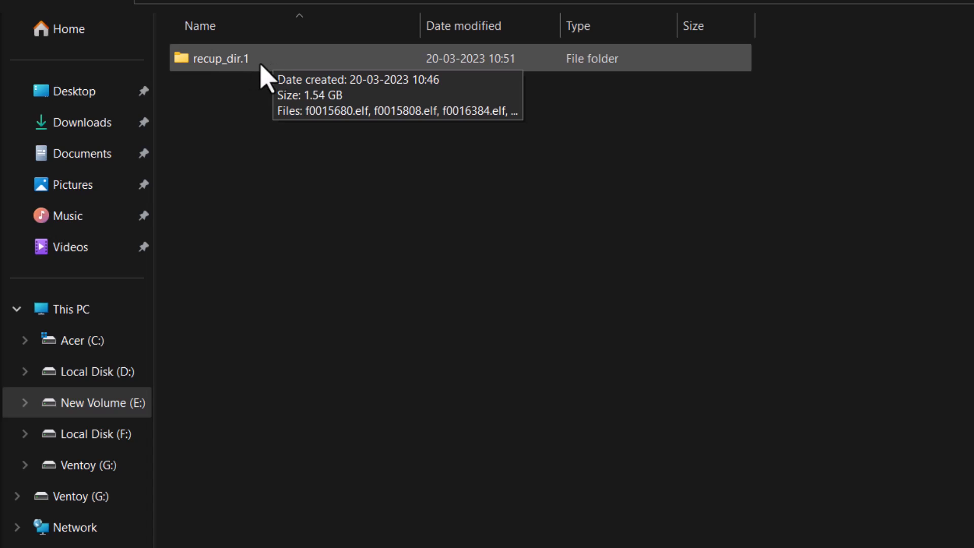
double_click(218, 57)
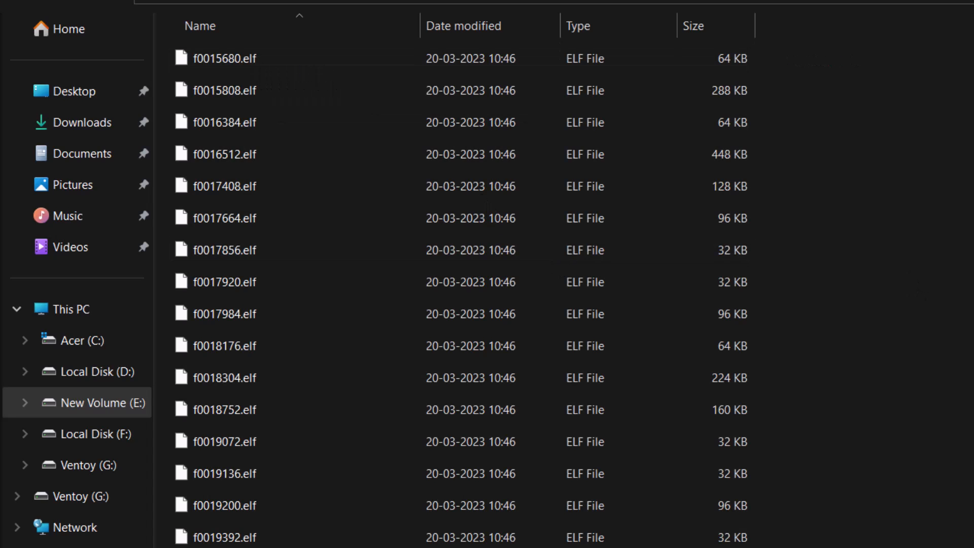
scroll("down", 3)
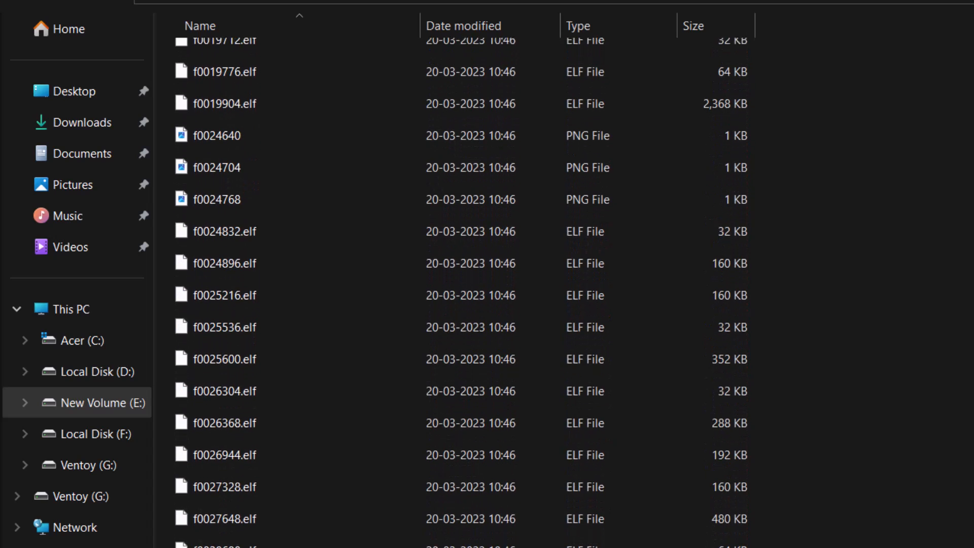
scroll("down", 3)
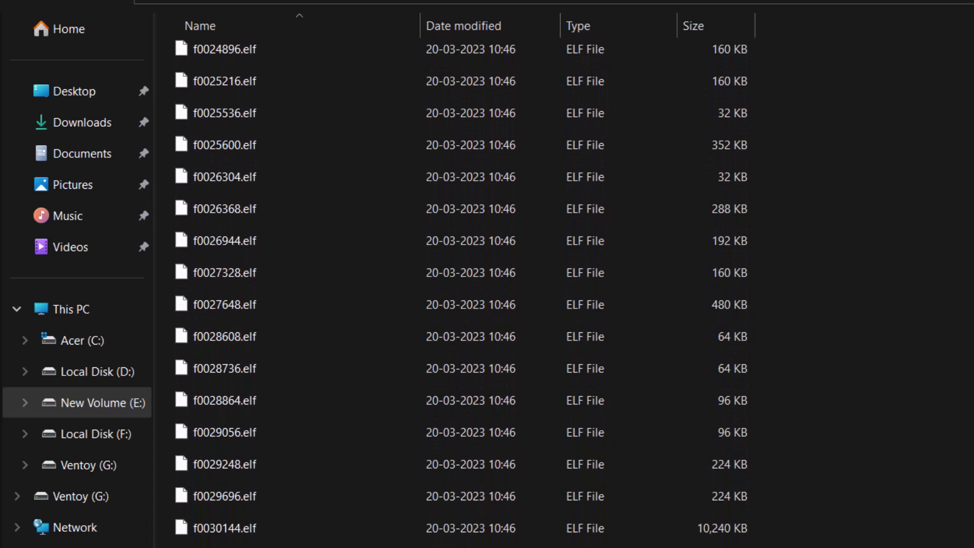
scroll("down", 3)
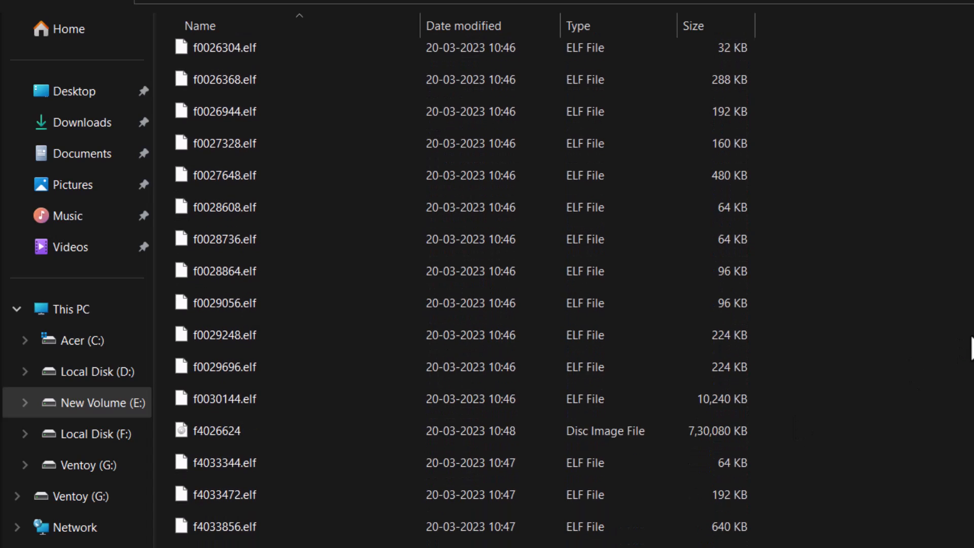
scroll("down", 3)
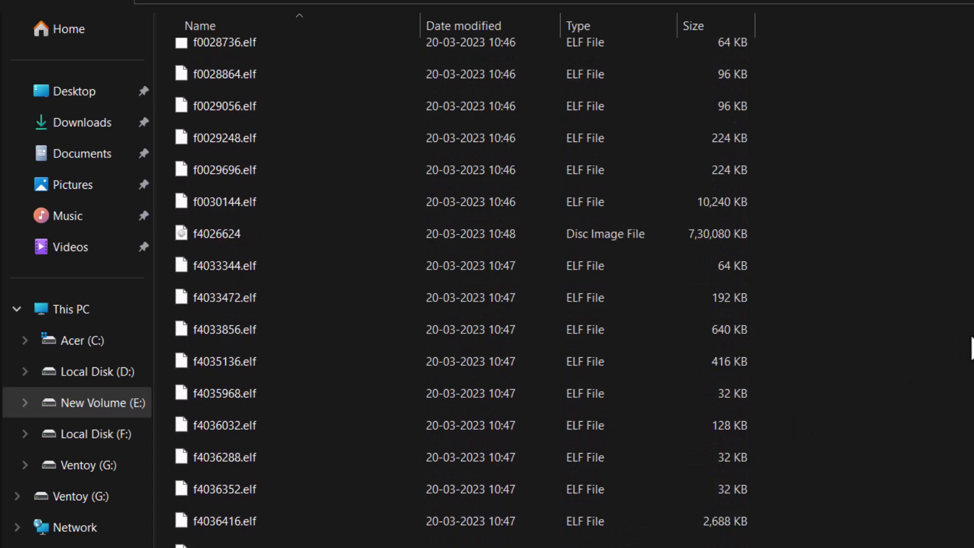
scroll("down", 3)
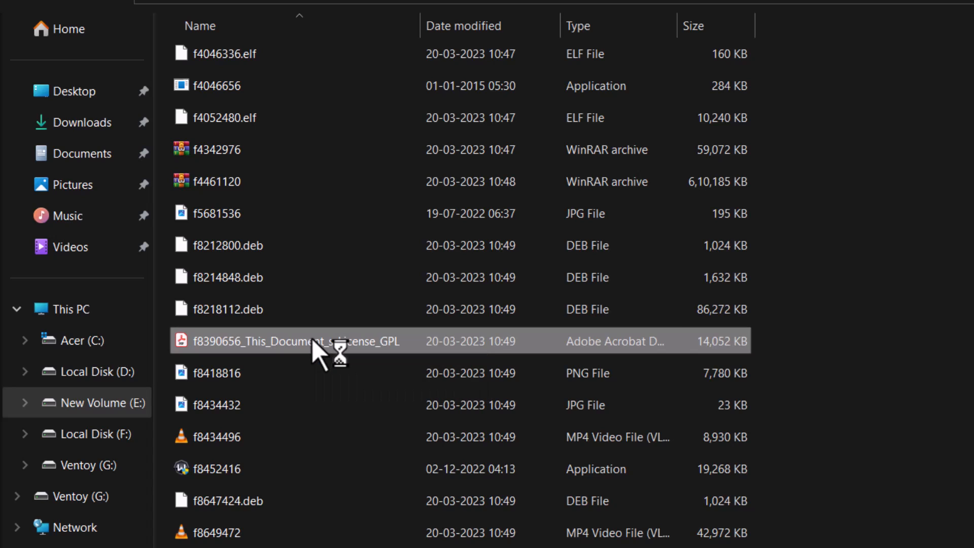
Step: View the recovered PDF in Acrobat Reader, the intact 339-page Wireshark User's Guide
double_click(285, 341)
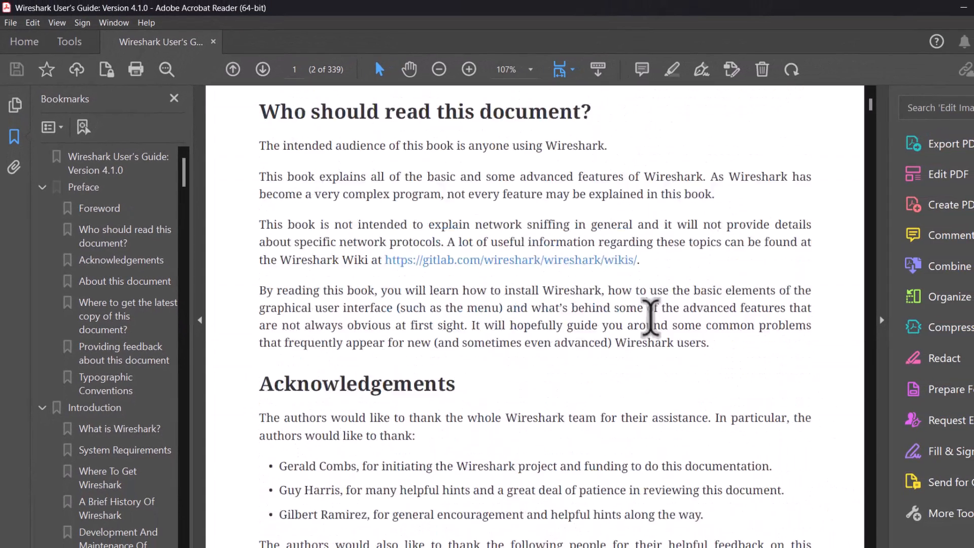
scroll("down", 3)
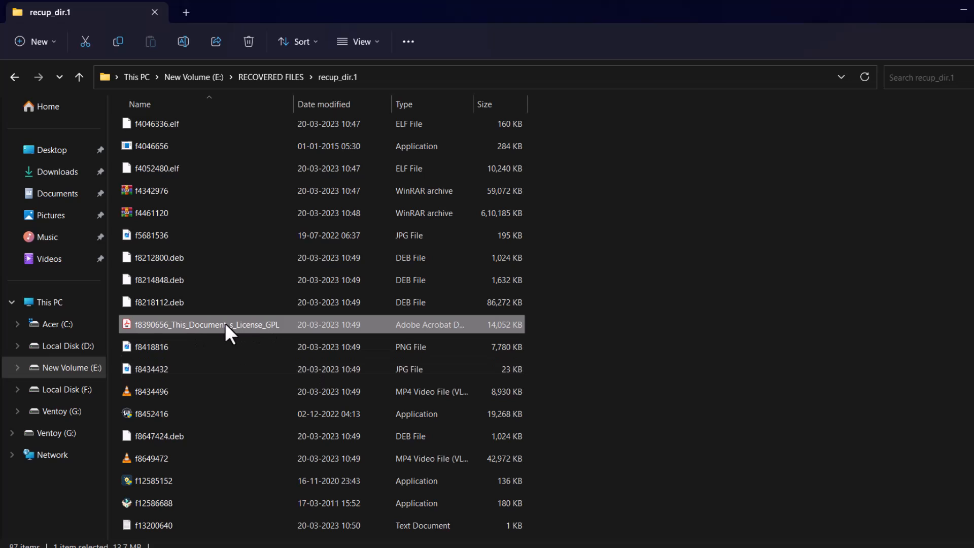
Step: Check the recovered JPG f5681536 and MP4 video f8434496 by opening each
left_click(151, 235)
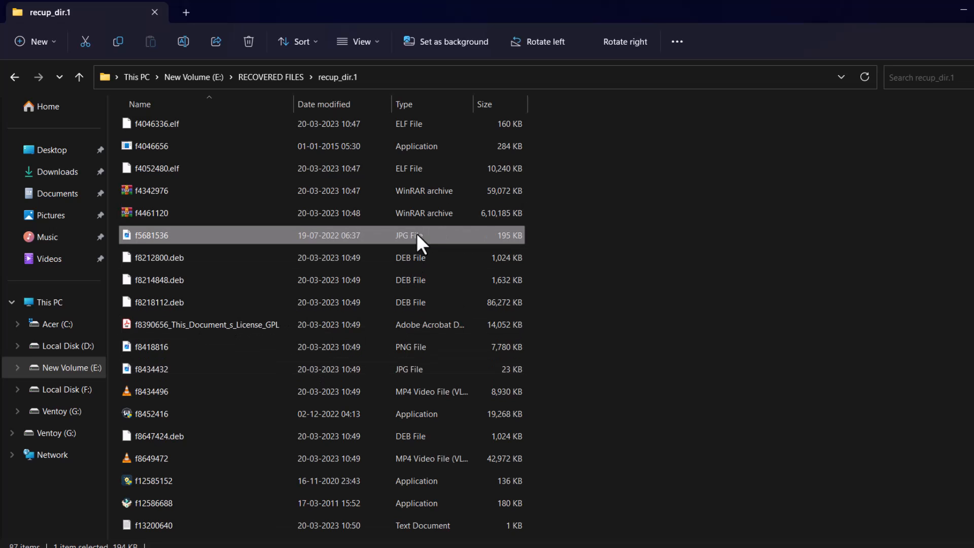
double_click(151, 234)
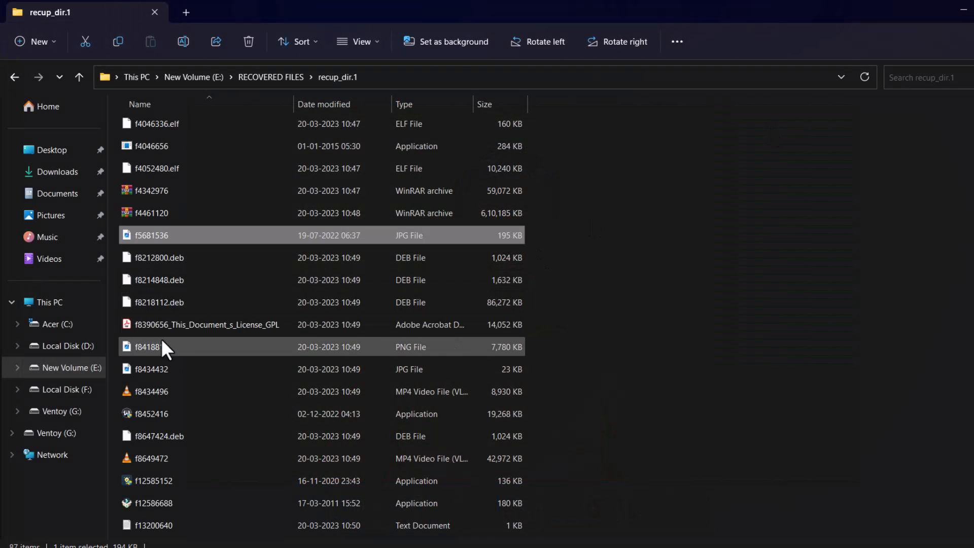
left_click(150, 392)
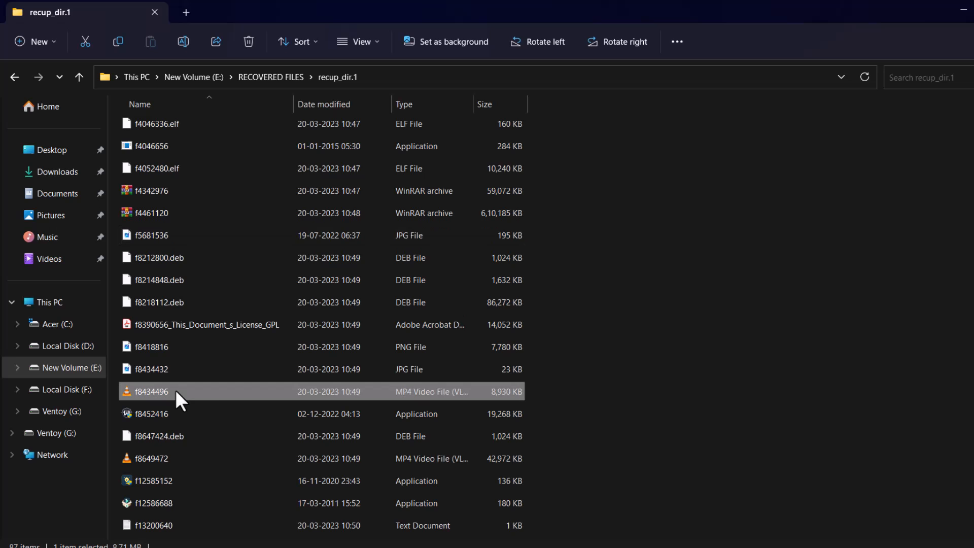
double_click(150, 391)
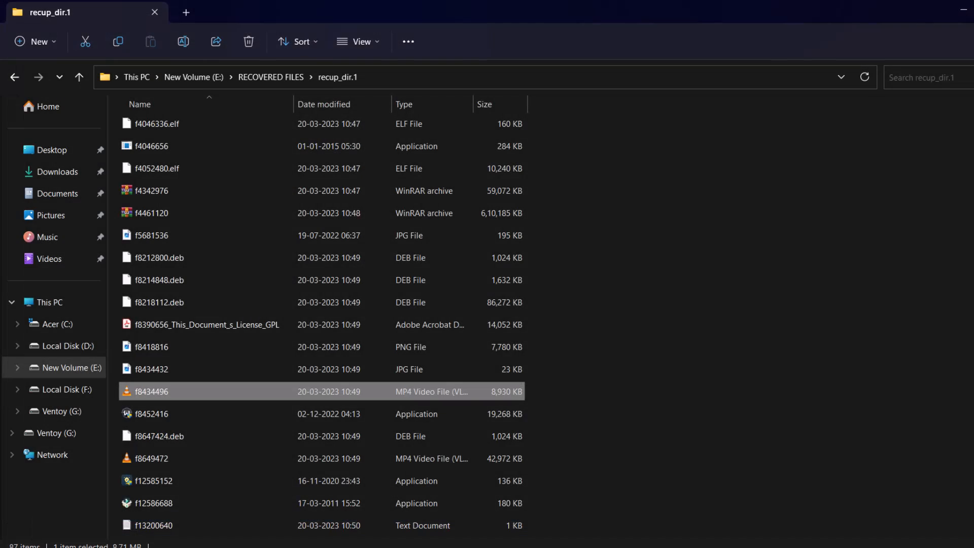
Step: Select application f8452416, then search recup_dir.1 for .iso to show disc image f4026624
left_click(150, 413)
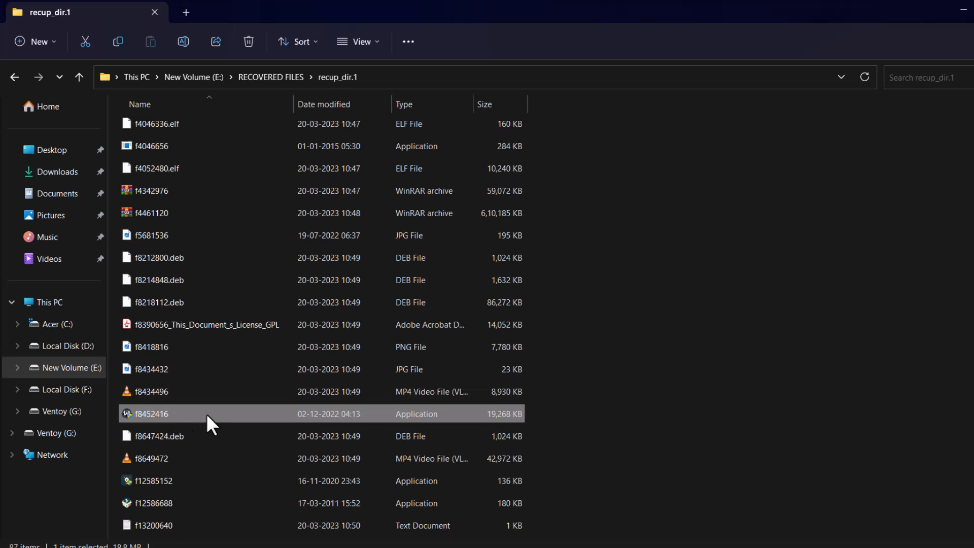
scroll("down", 3)
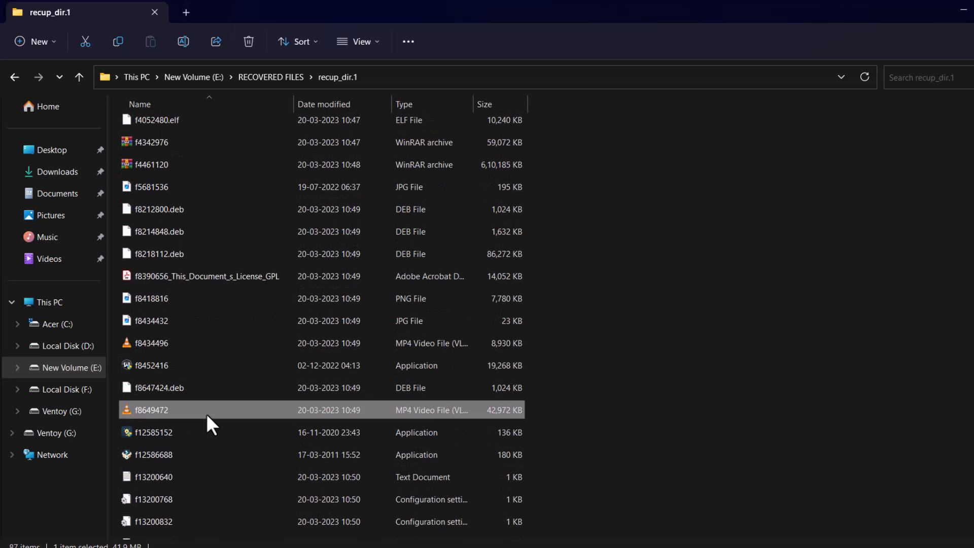
type(".iso")
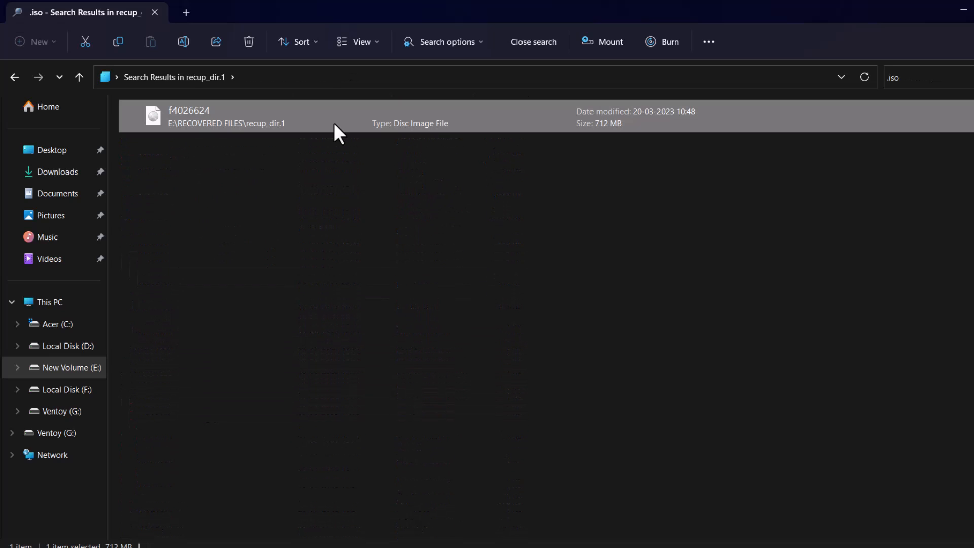
mouse_move(461, 129)
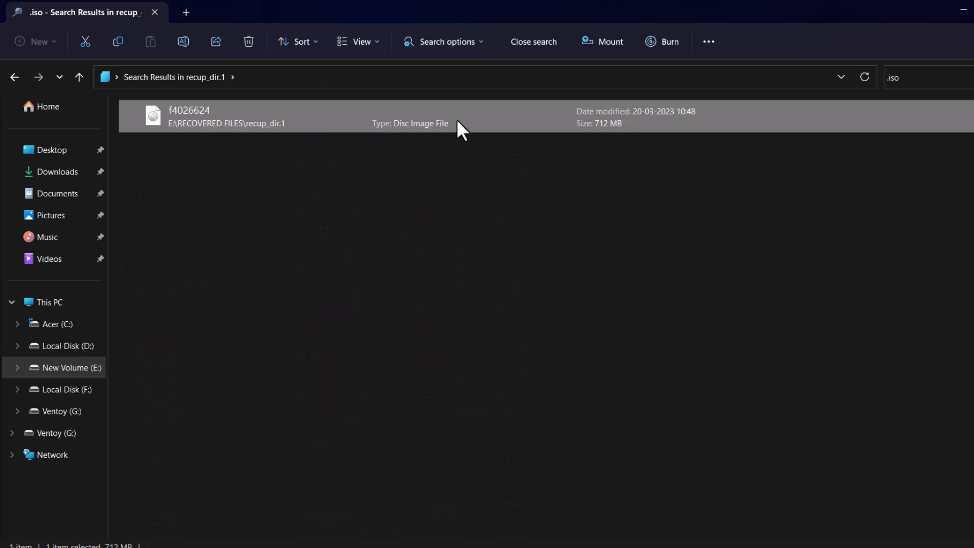